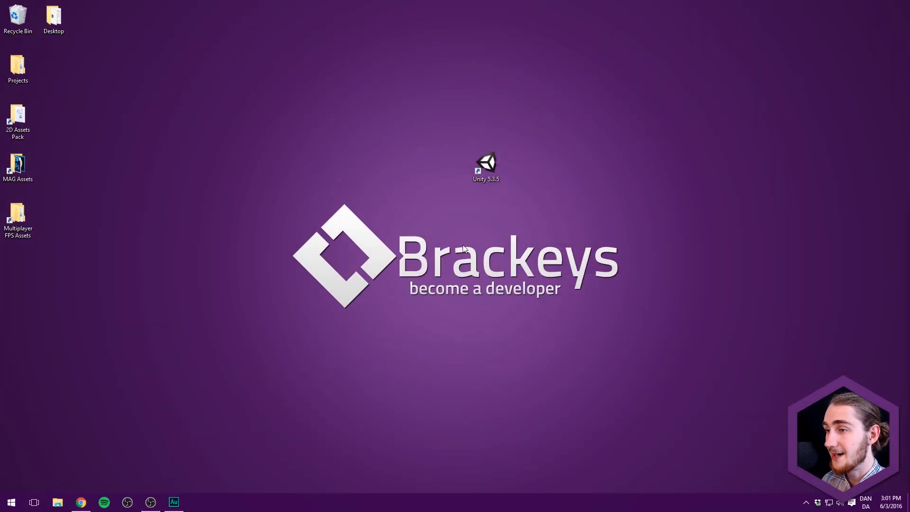
Start Unity 5.3.5 from its desktop shortcut and open the QuizGame project.
left_click(485, 167)
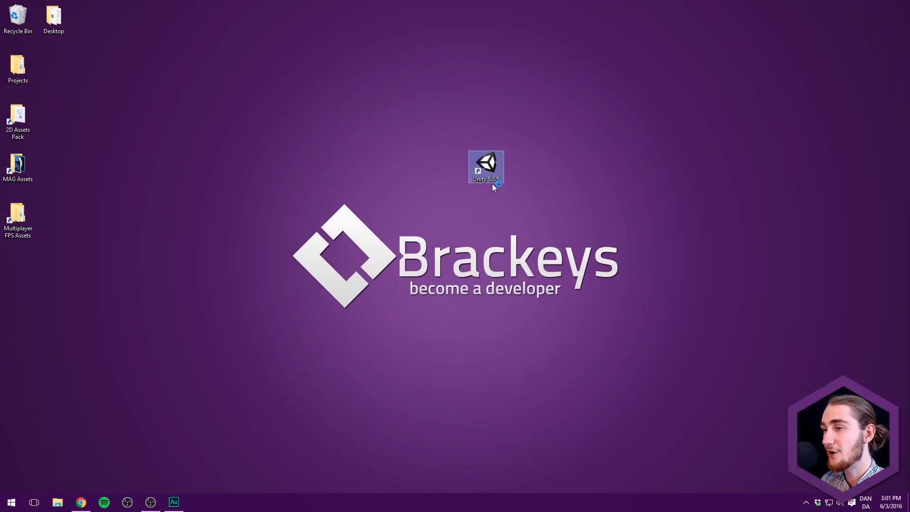
double_click(485, 167)
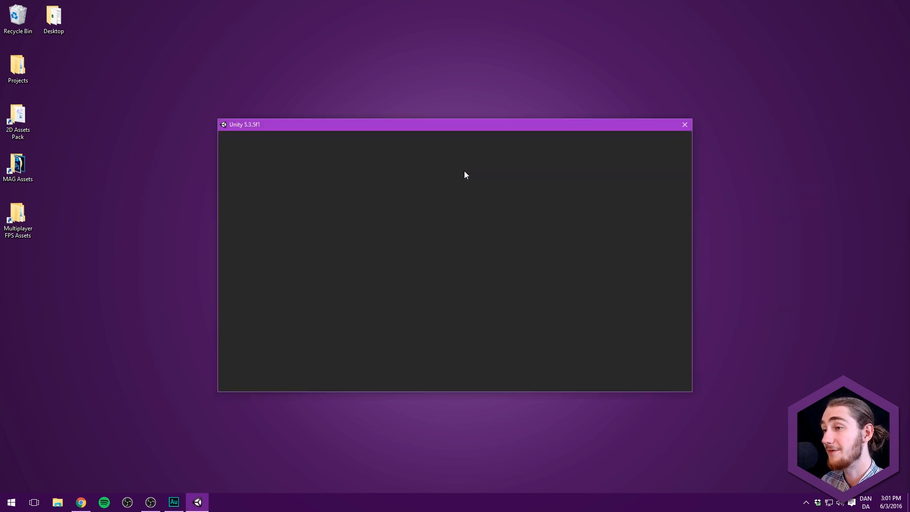
left_click(685, 124)
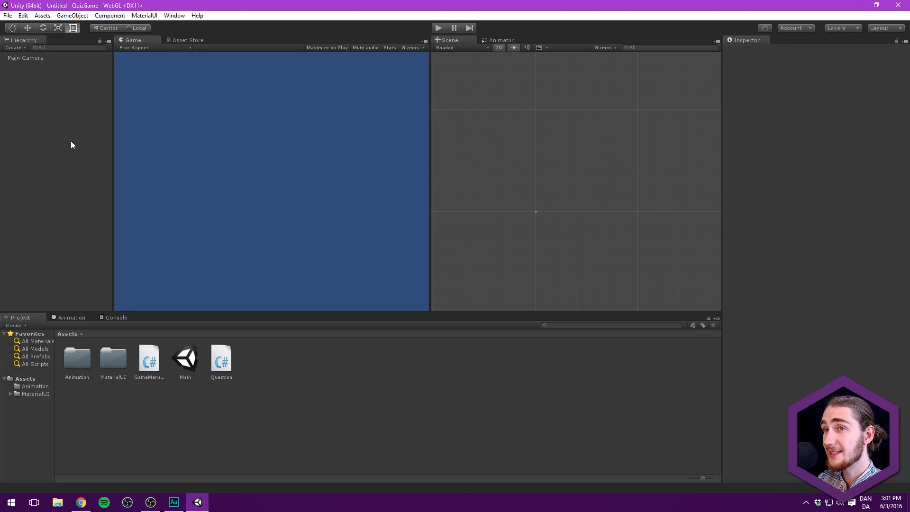
mouse_move(107, 364)
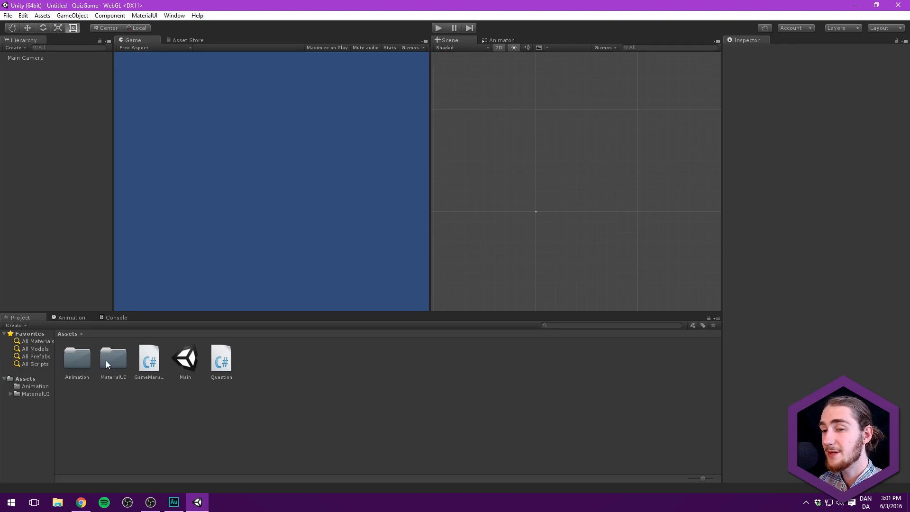
mouse_move(165, 416)
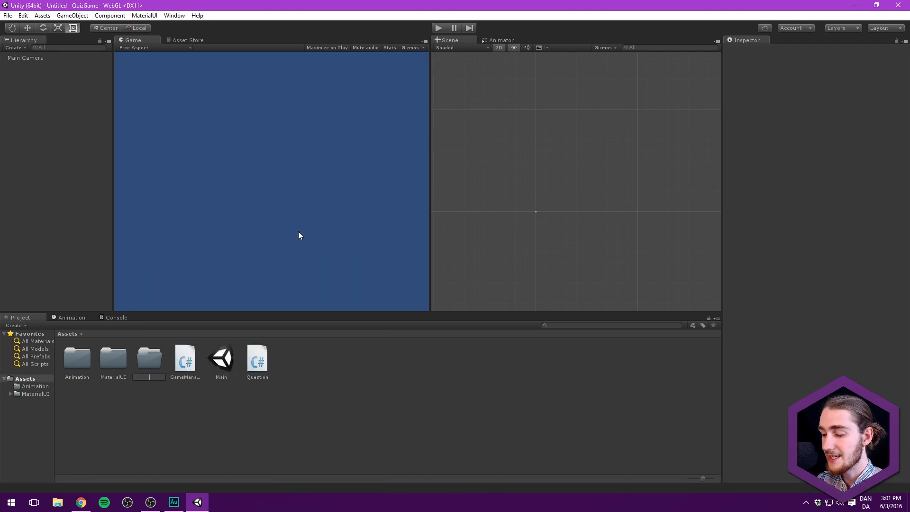
Create a new Sprites folder in the project Assets alongside the Scripts folder.
left_click(149, 359)
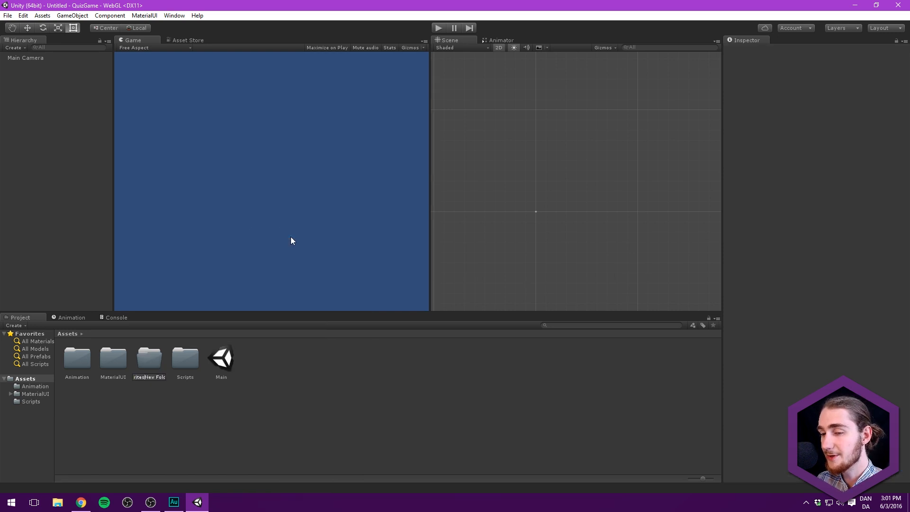
type("Spr")
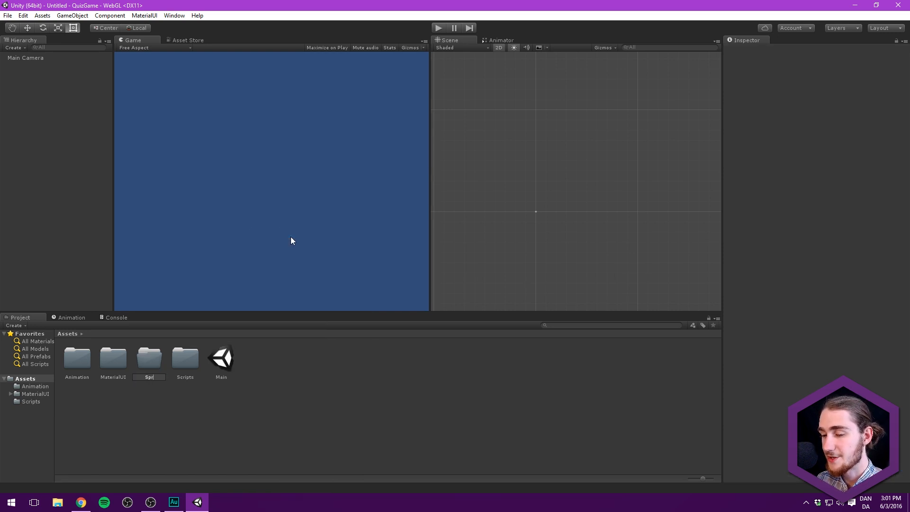
left_click(185, 359)
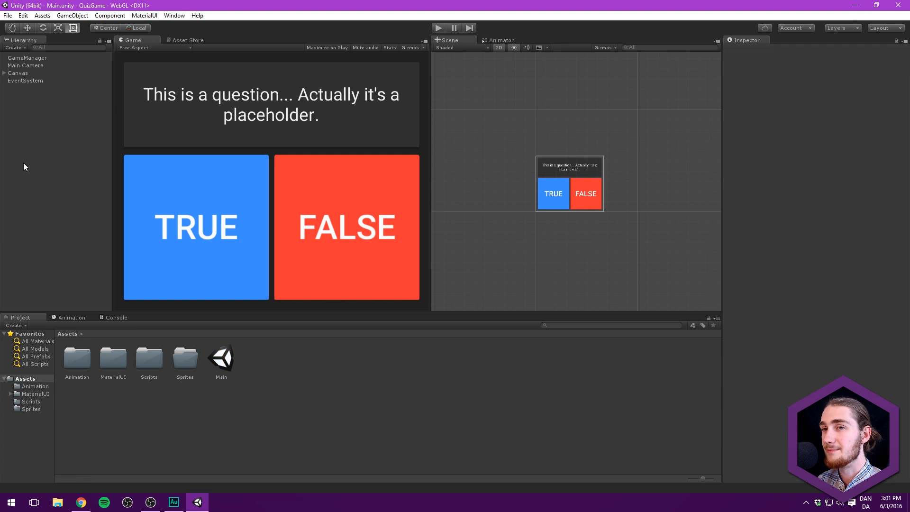
mouse_move(405, 155)
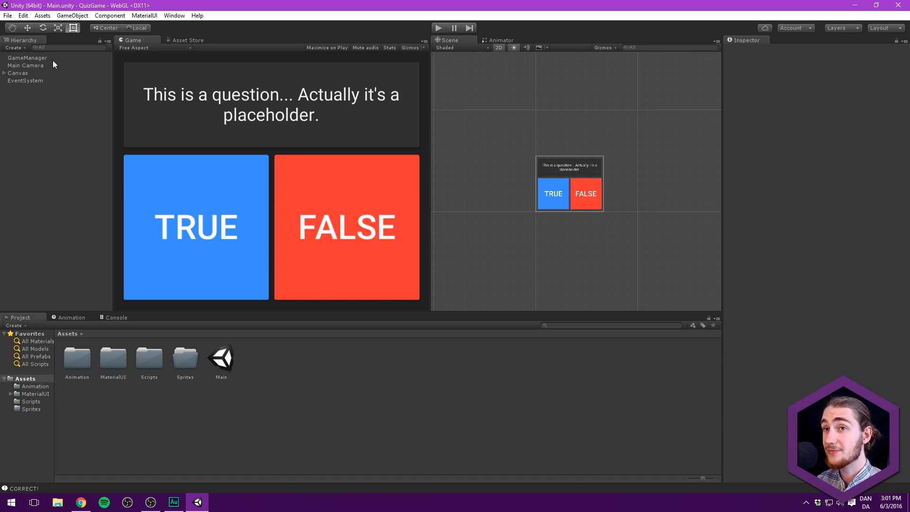
left_click(22, 15)
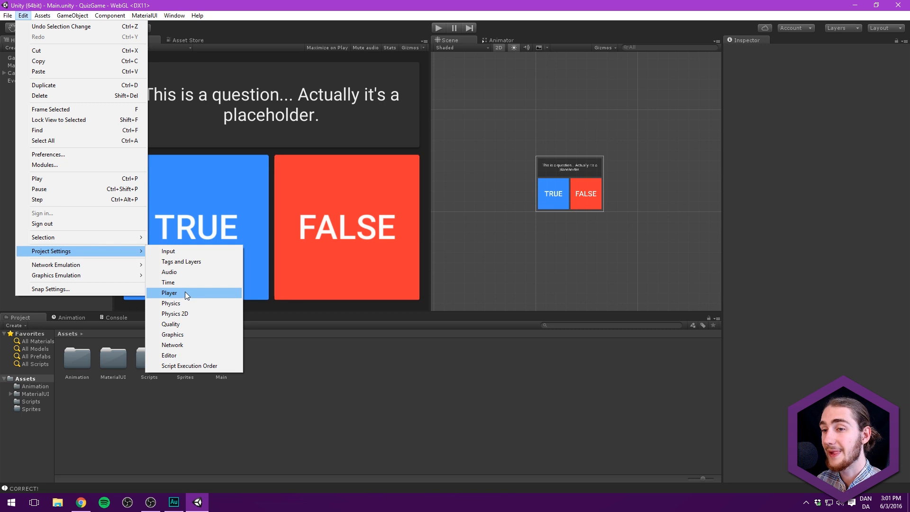
In Player settings name the company Brackeys and the product Quiz Game Example, then show standalone settings.
left_click(169, 293)
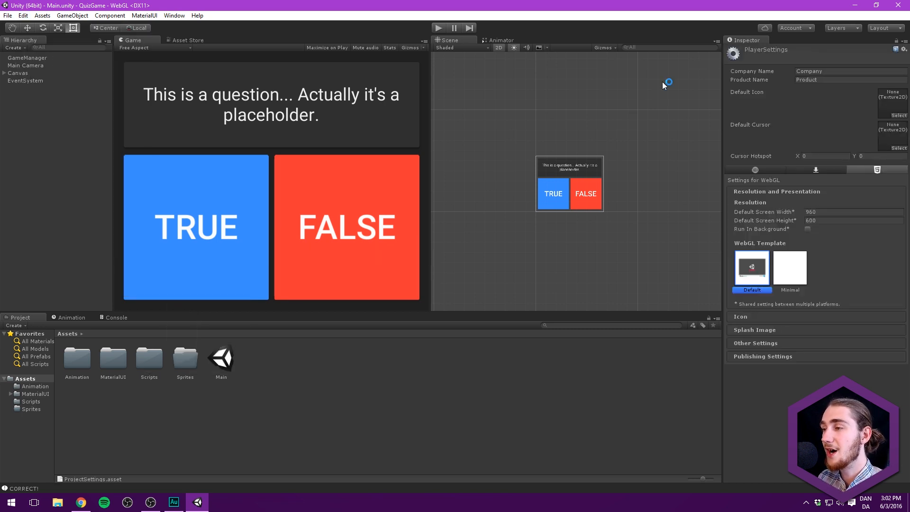
mouse_move(820, 55)
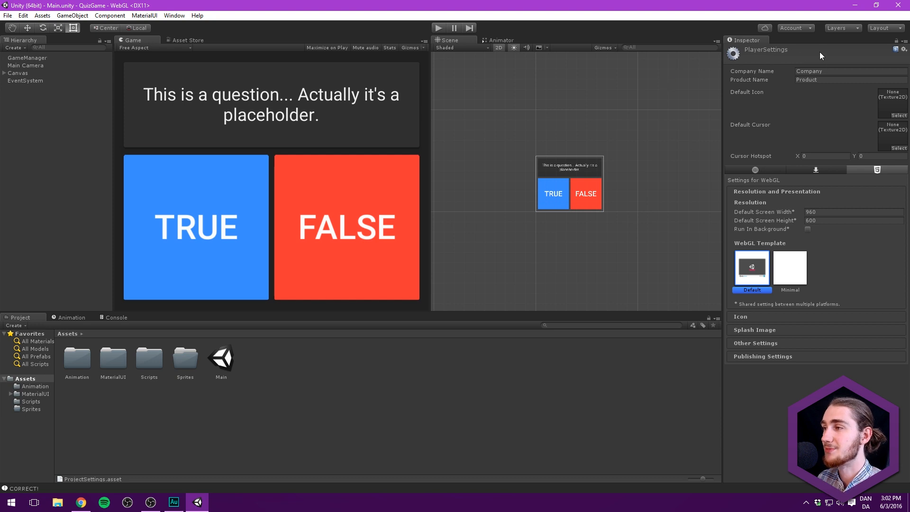
left_click(850, 71)
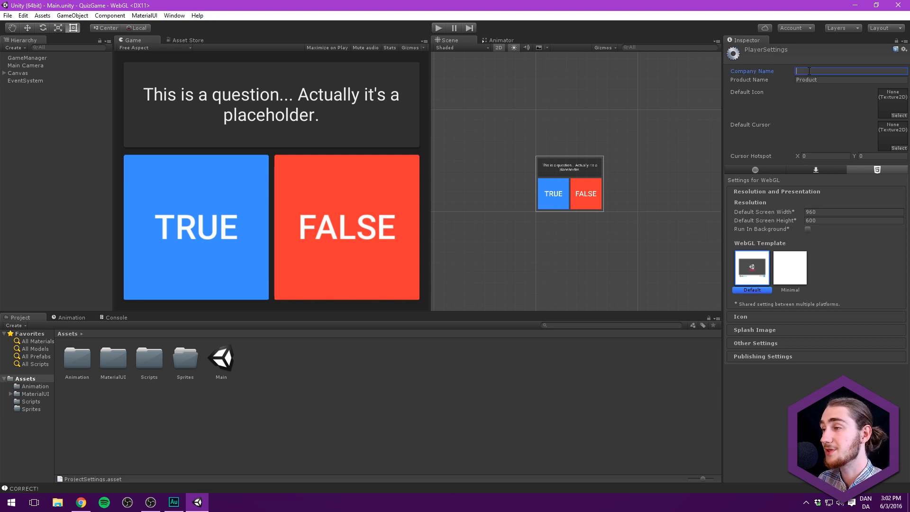
type("Brad")
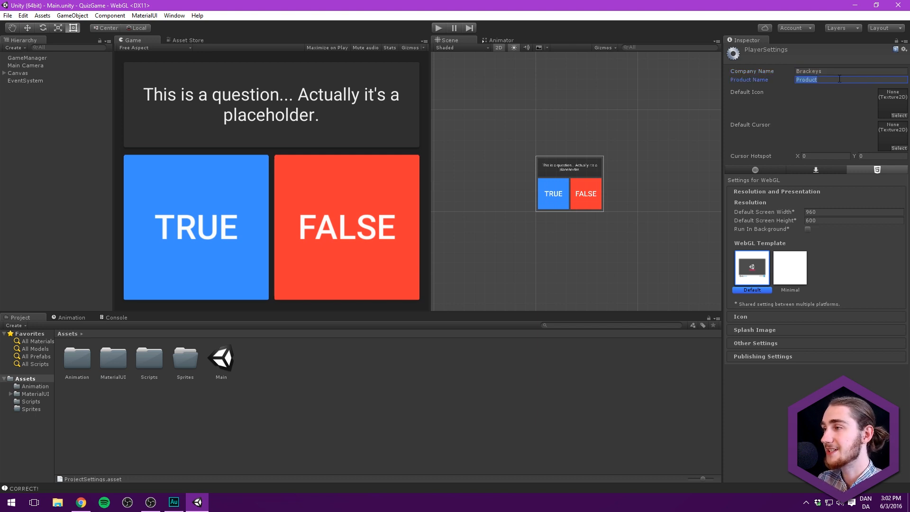
type("Q")
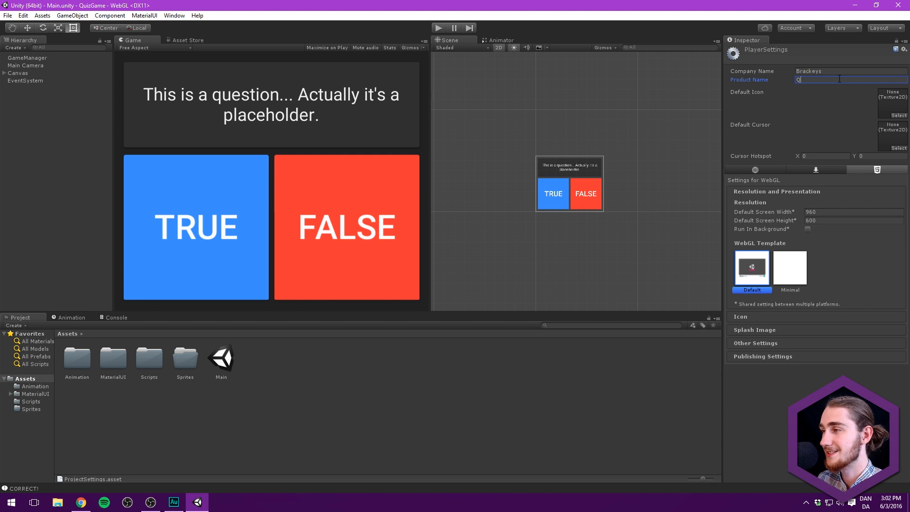
type("uiz Game Exam")
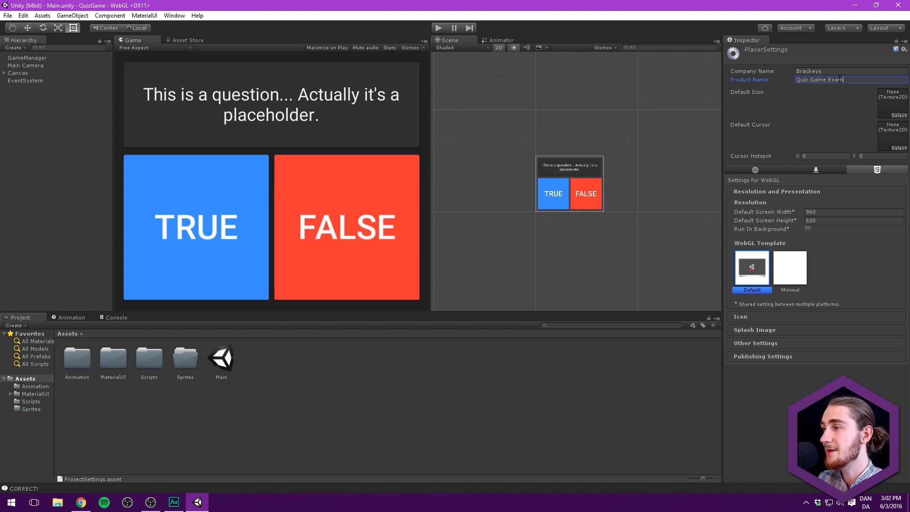
type("ple")
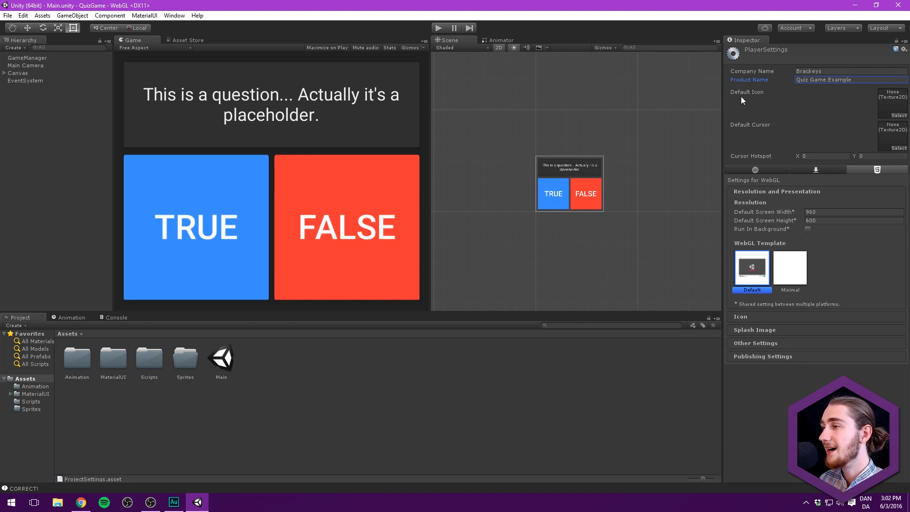
mouse_move(896, 119)
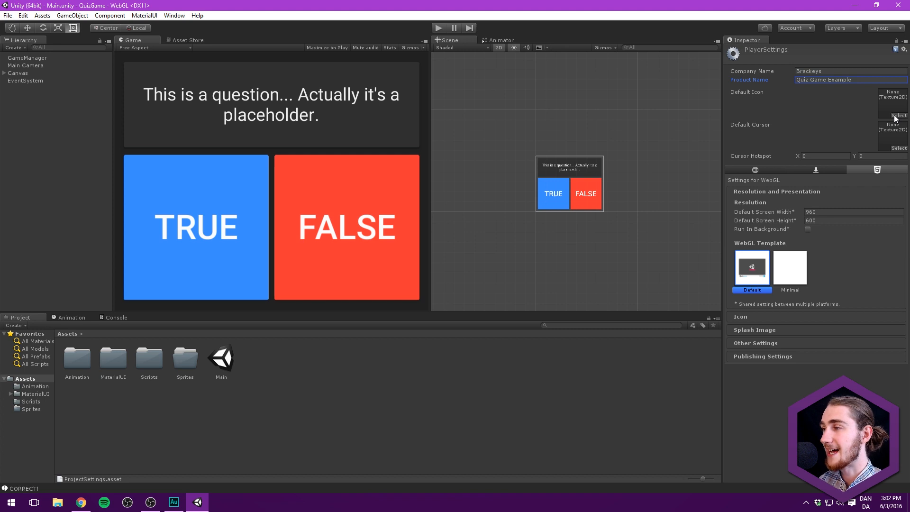
left_click(815, 170)
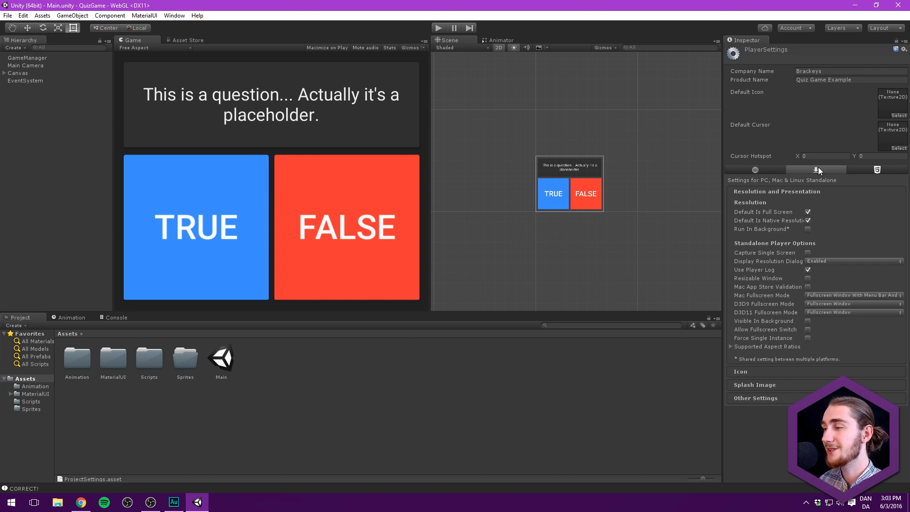
mouse_move(815, 169)
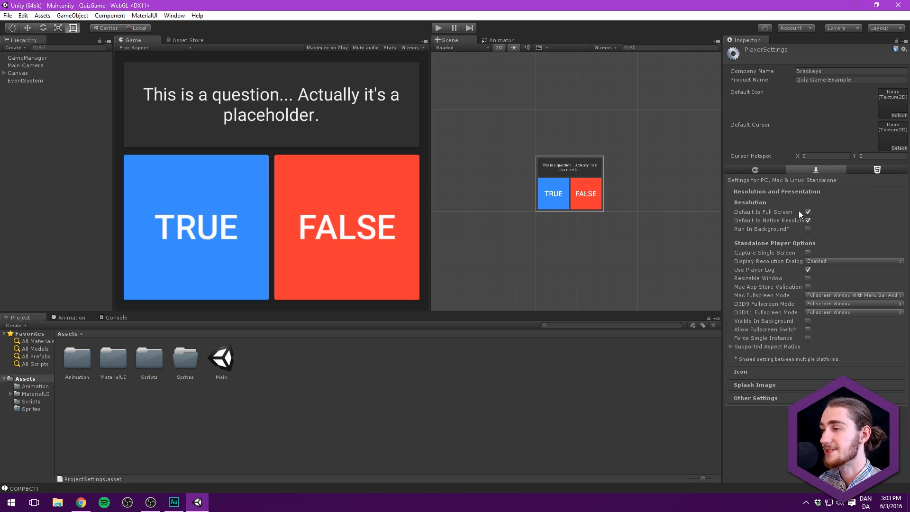
Turn off Default Is Full Screen and set the default window size to 650 by 550.
left_click(807, 211)
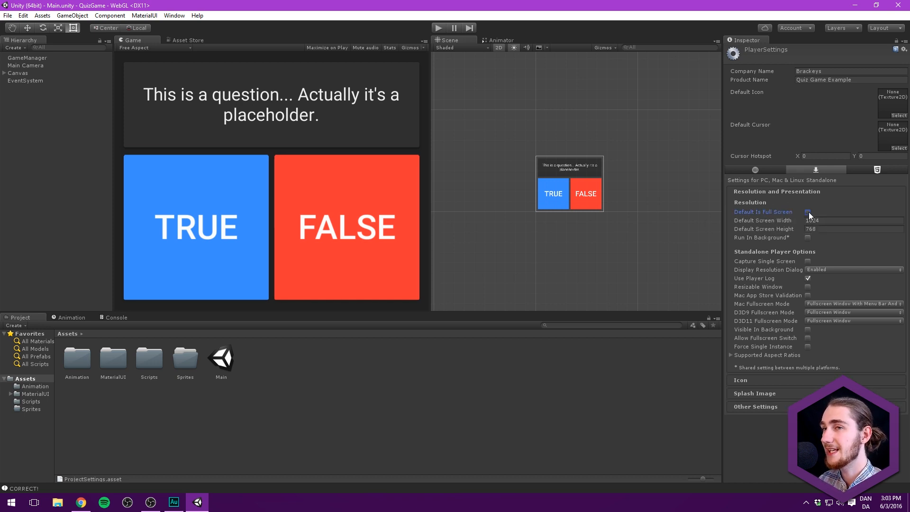
left_click(807, 211)
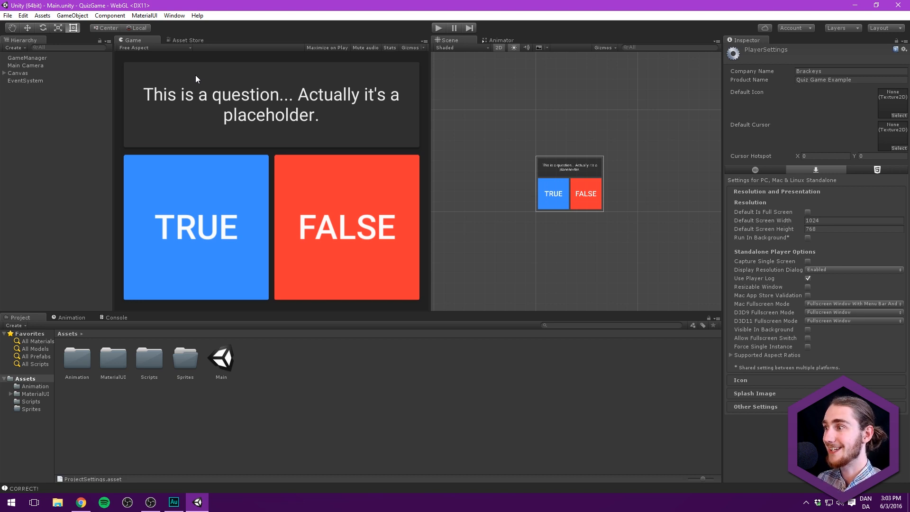
left_click(808, 212)
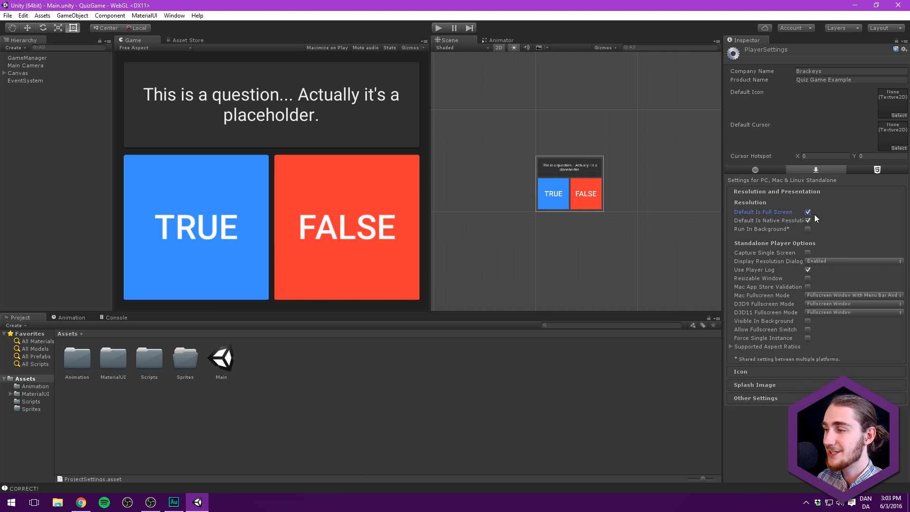
left_click(808, 211)
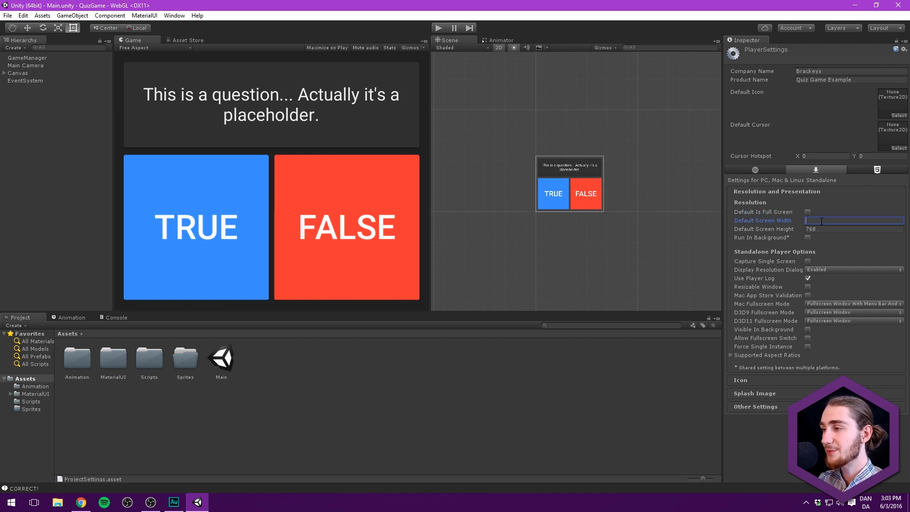
type("650")
left_click(854, 229)
type("550")
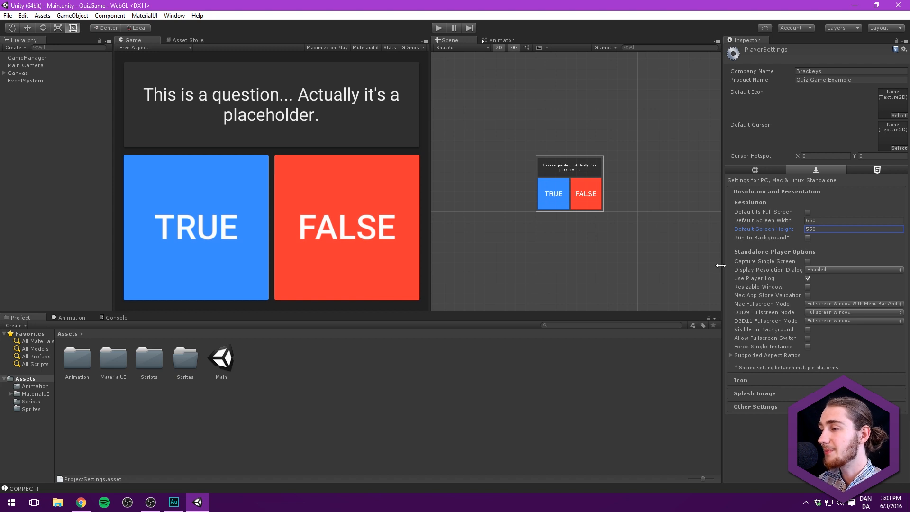
mouse_move(795, 273)
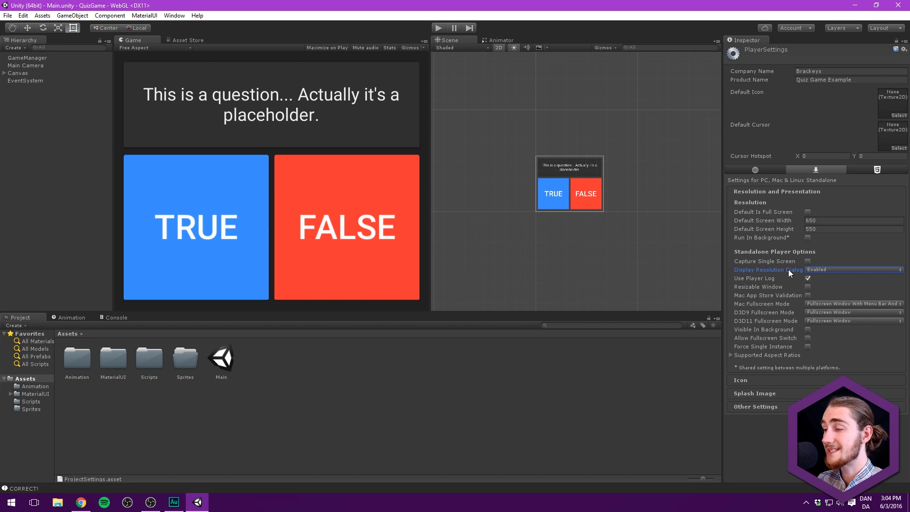
Set Display Resolution Dialog to Disabled.
left_click(853, 270)
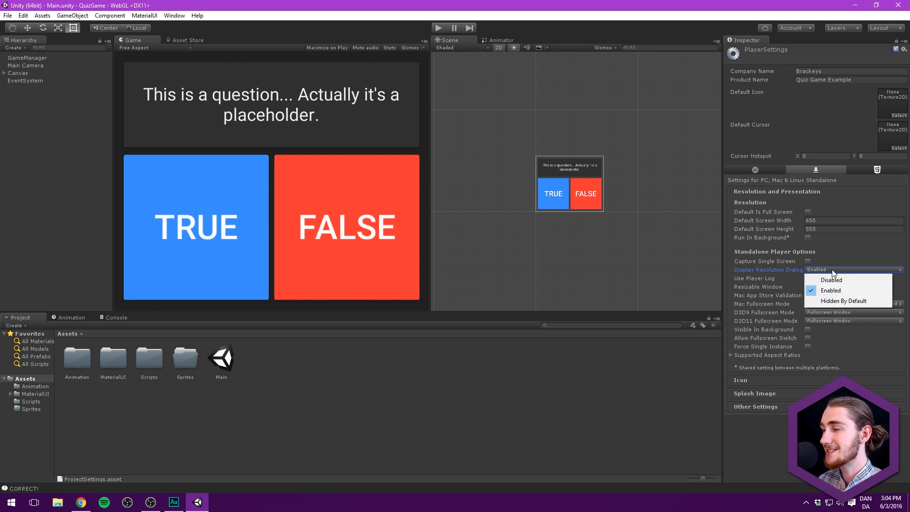
left_click(832, 279)
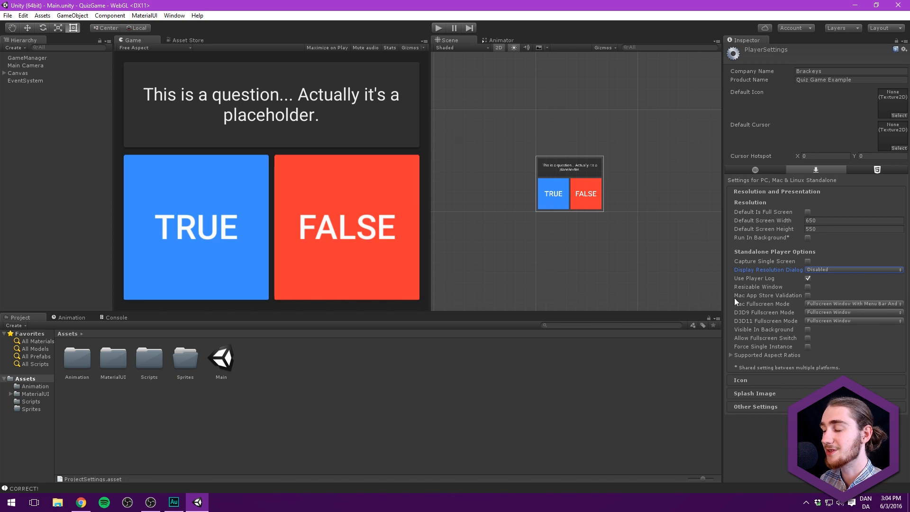
mouse_move(740, 386)
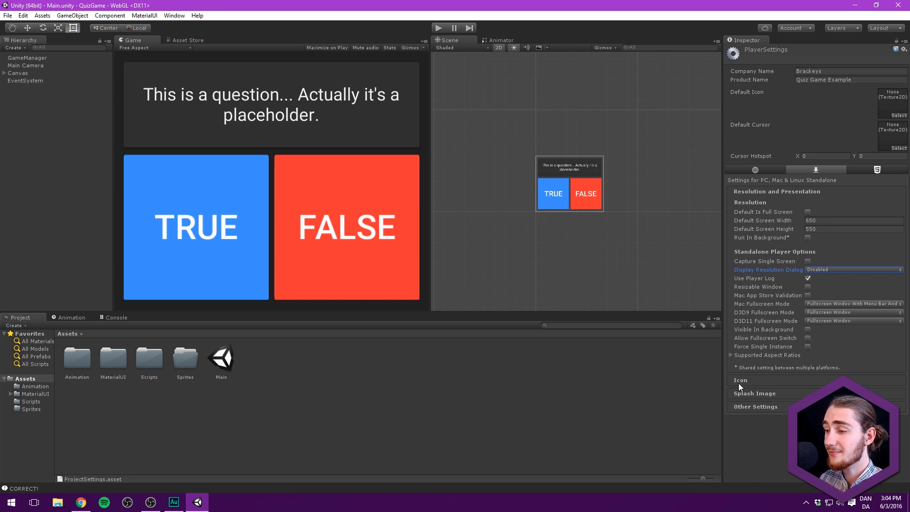
left_click(741, 380)
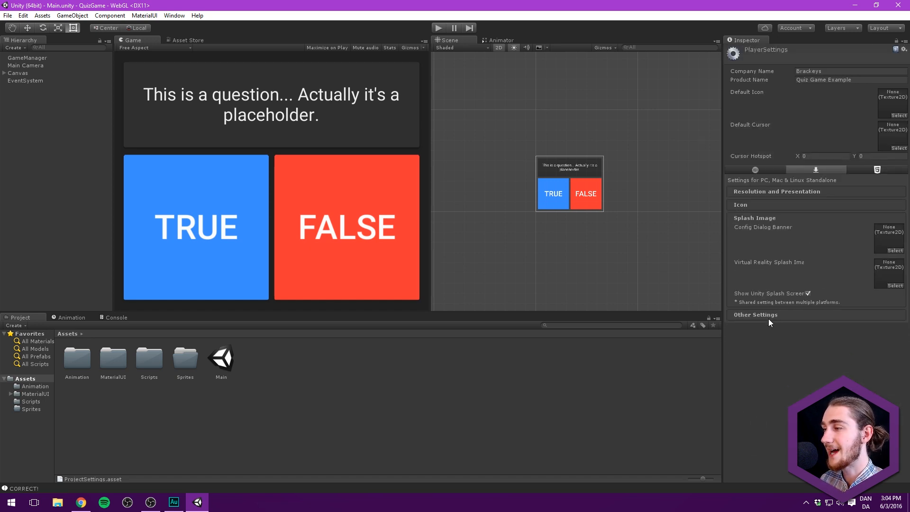
left_click(756, 314)
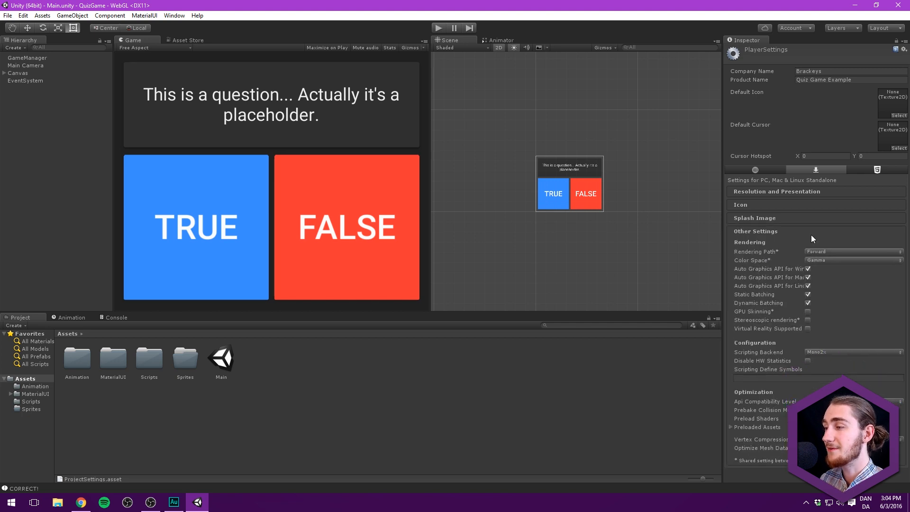
left_click(754, 170)
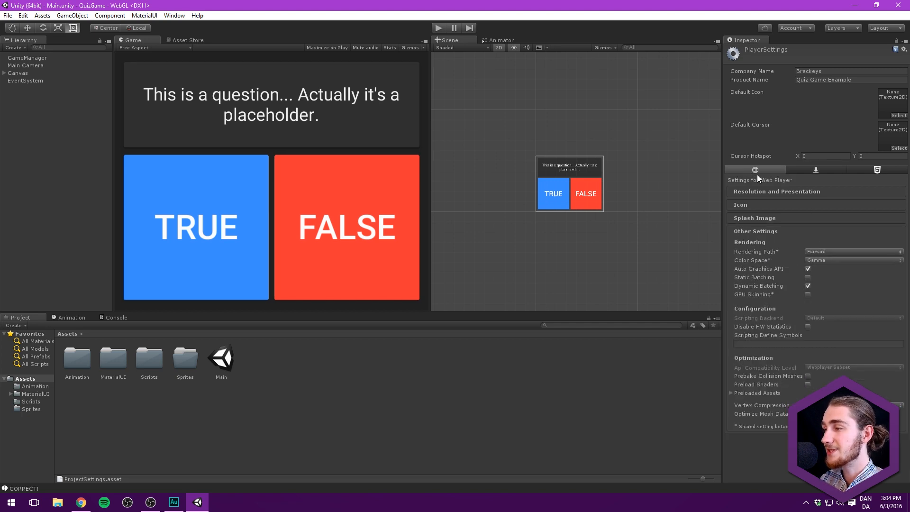
left_click(777, 190)
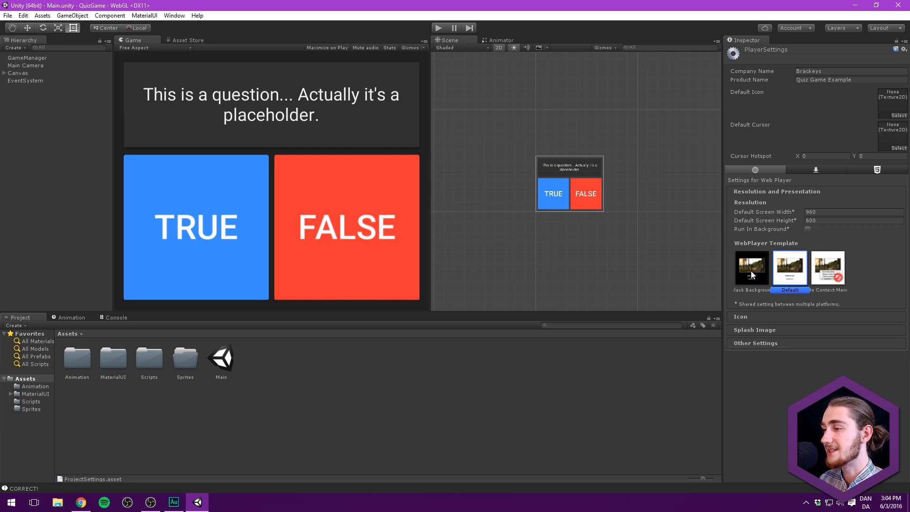
mouse_move(699, 221)
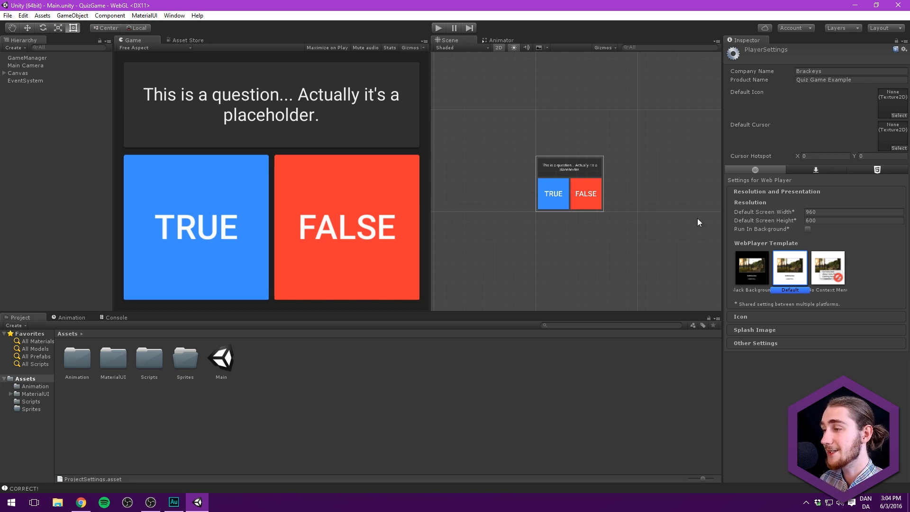
mouse_move(881, 168)
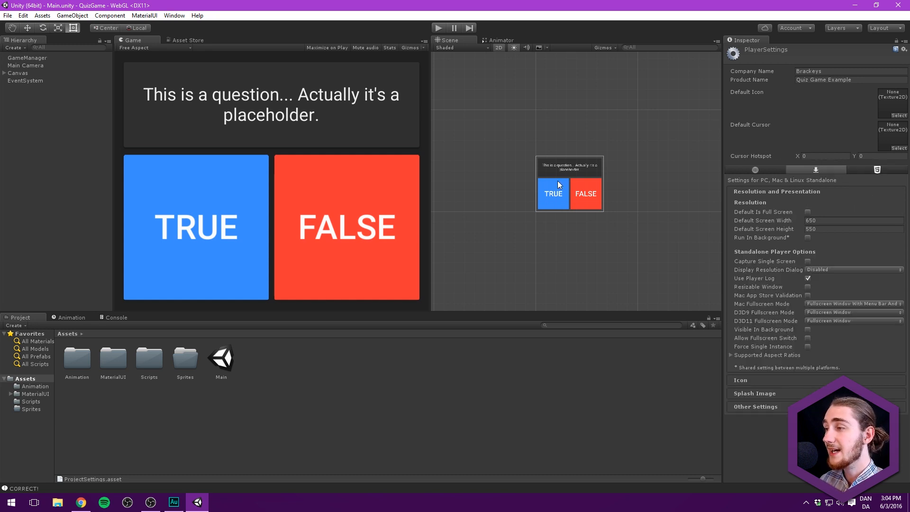
mouse_move(265, 198)
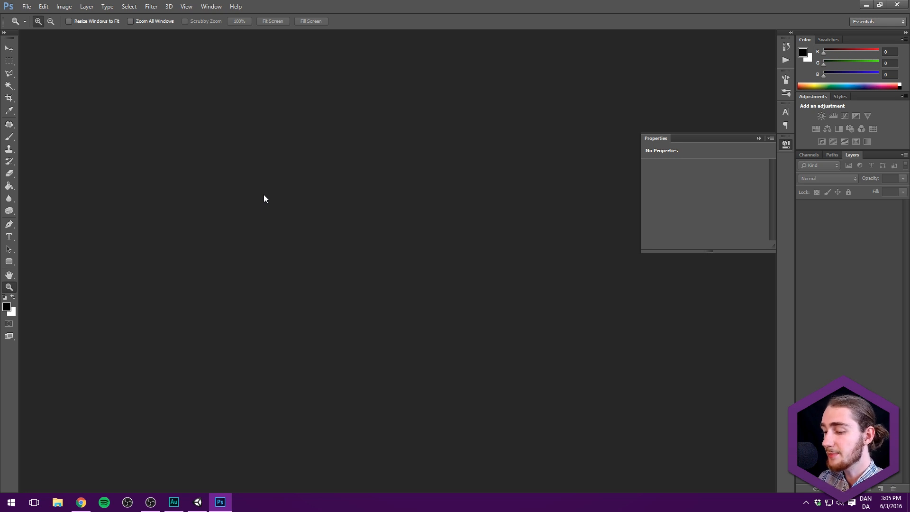
Create a new Photoshop document named QuizGameIcon at 1080 by 1080 pixels.
left_click(26, 7)
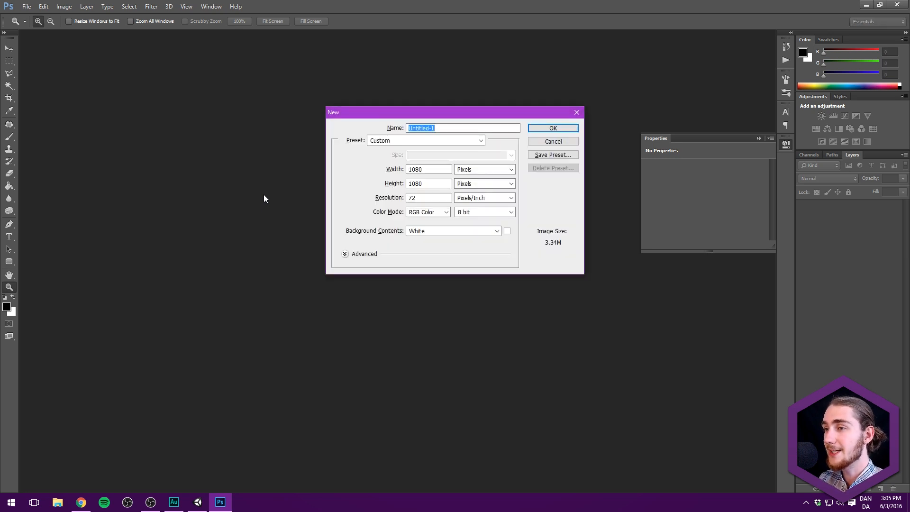
left_click(552, 141)
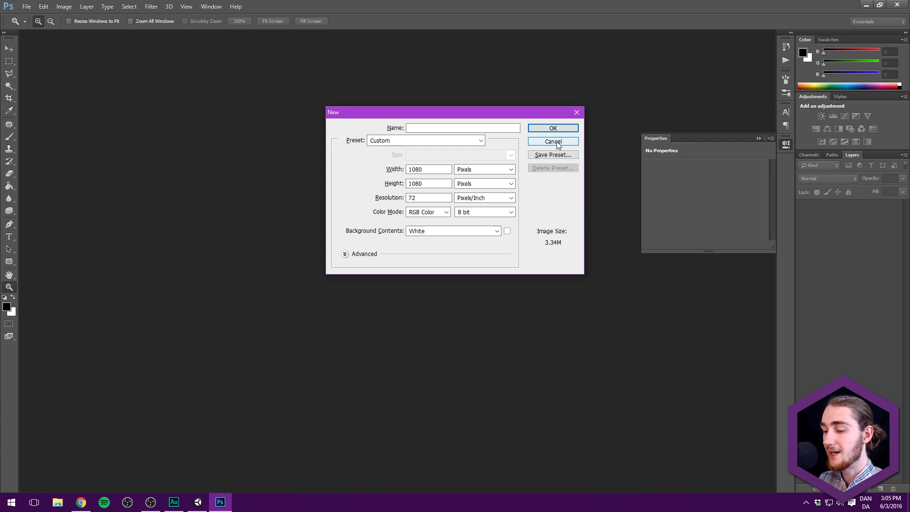
type("QuizGameIcon")
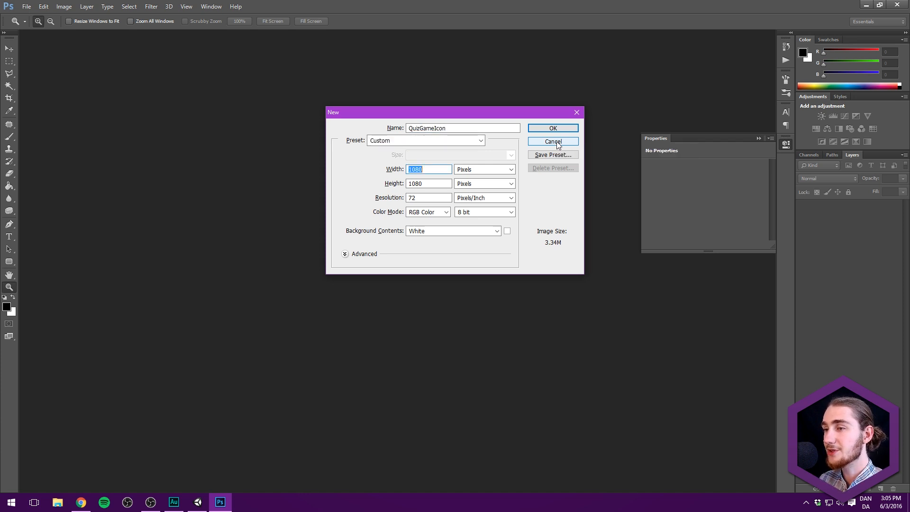
left_click(428, 183)
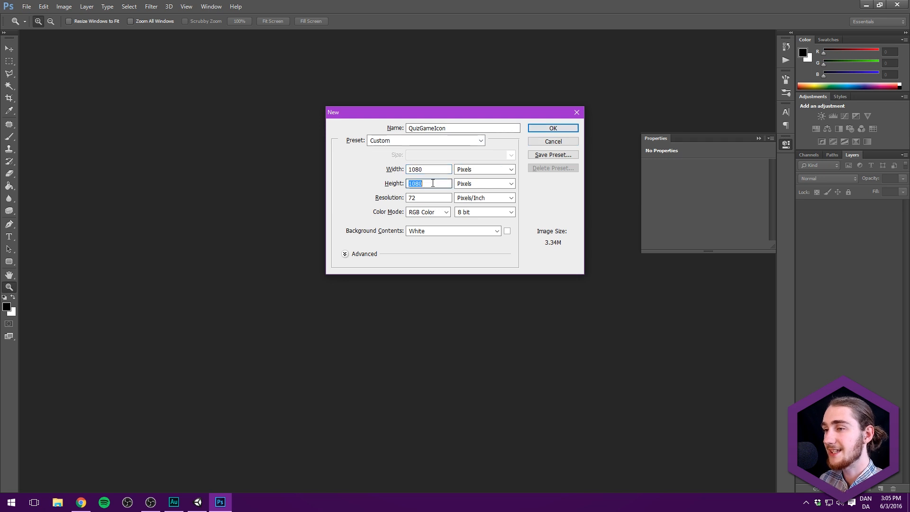
left_click(552, 128)
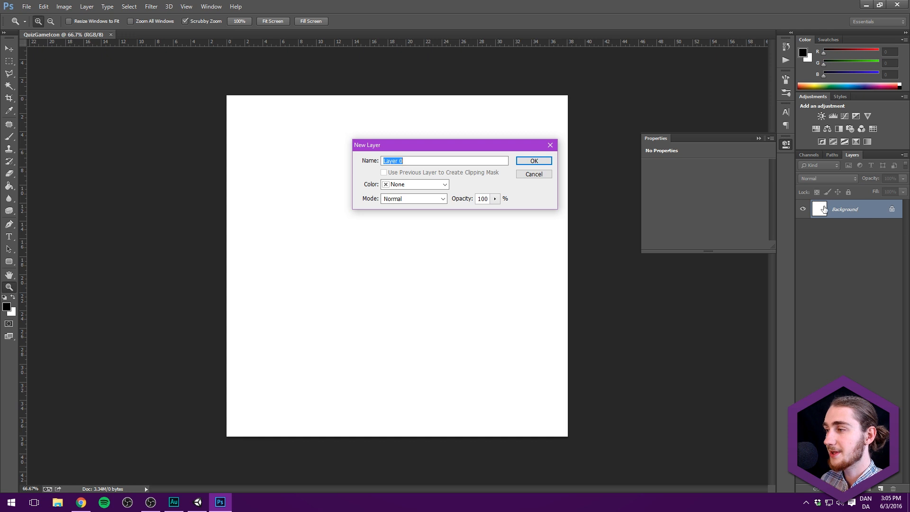
Rename Background to BG and draw a canvas-filling rounded rectangle filled red to match the game colours.
left_click(532, 161)
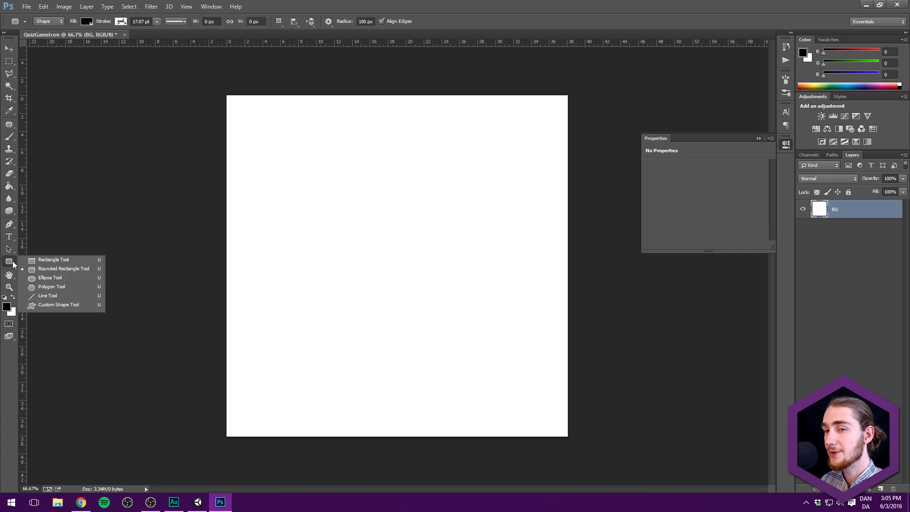
left_click(8, 264)
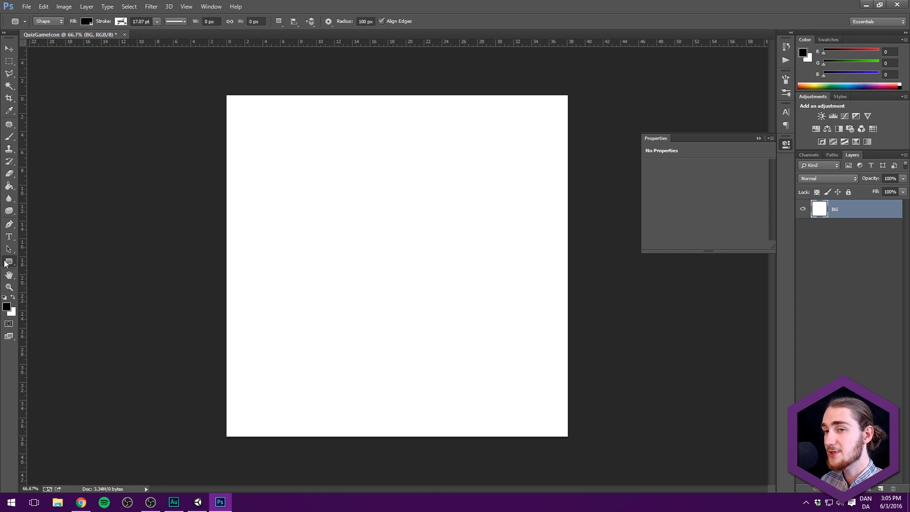
left_click(8, 263)
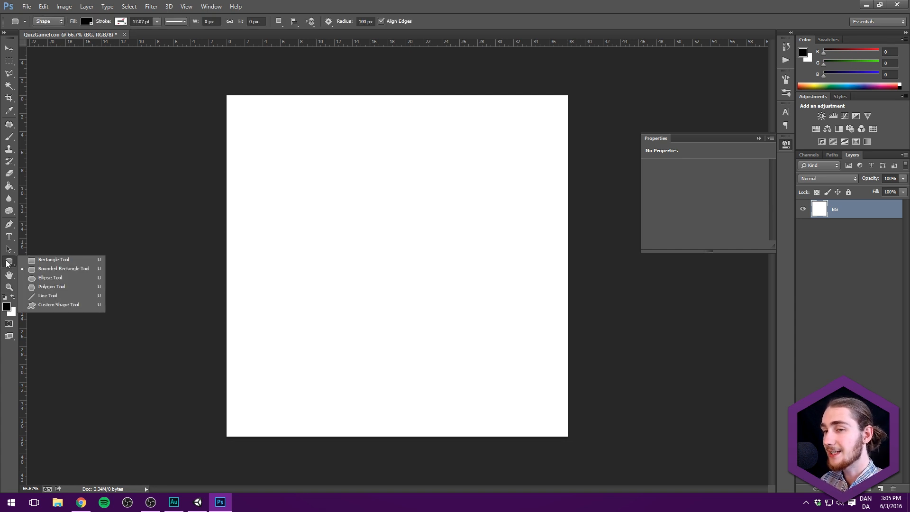
mouse_move(63, 273)
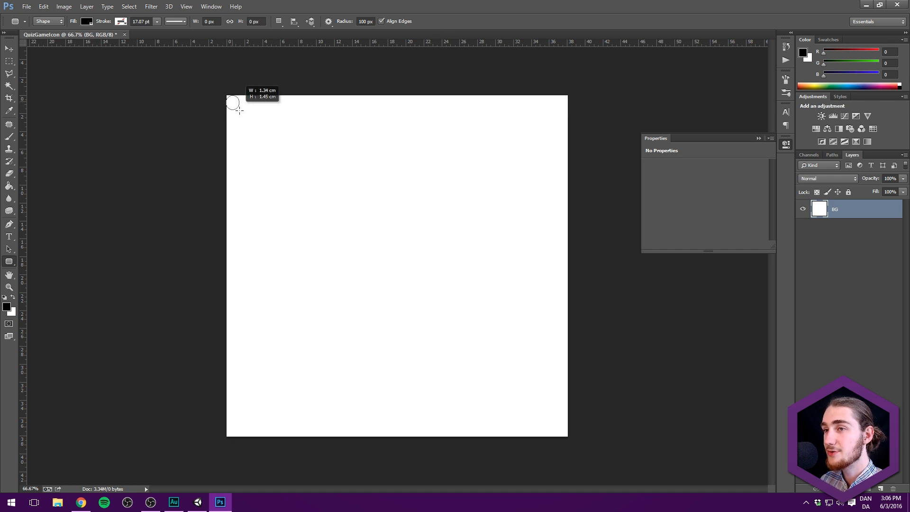
left_click_drag(233, 101, 564, 434)
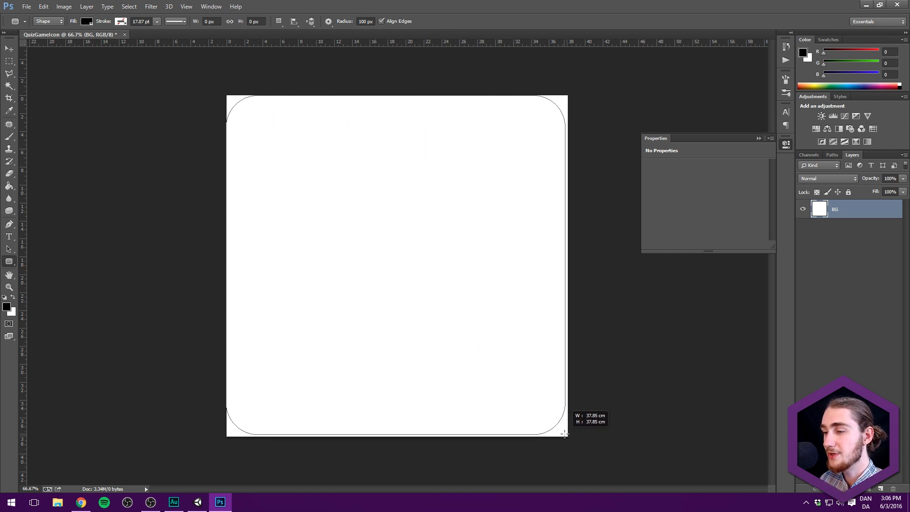
left_click_drag(226, 96, 567, 435)
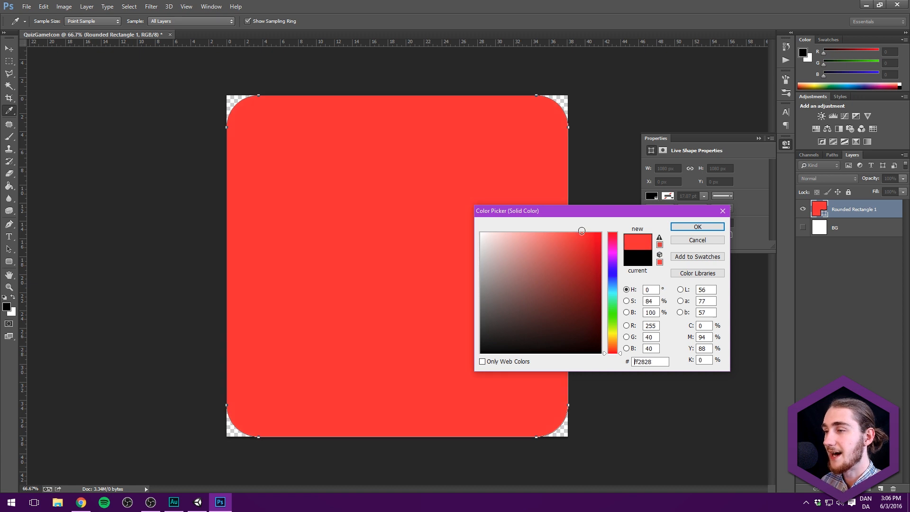
left_click(196, 503)
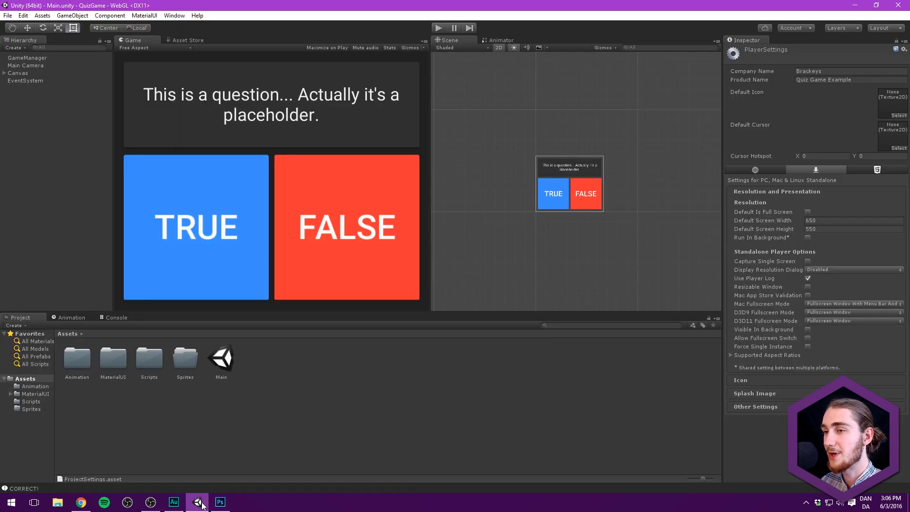
left_click(219, 501)
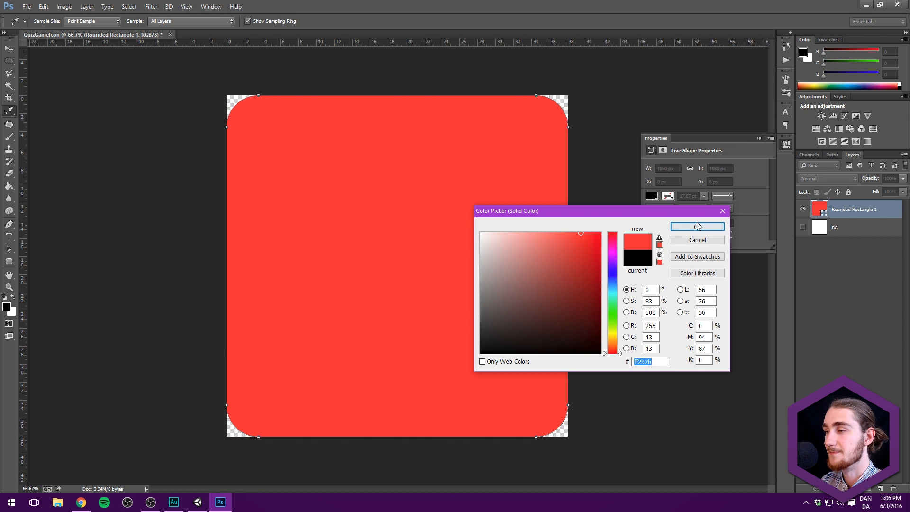
left_click(696, 227)
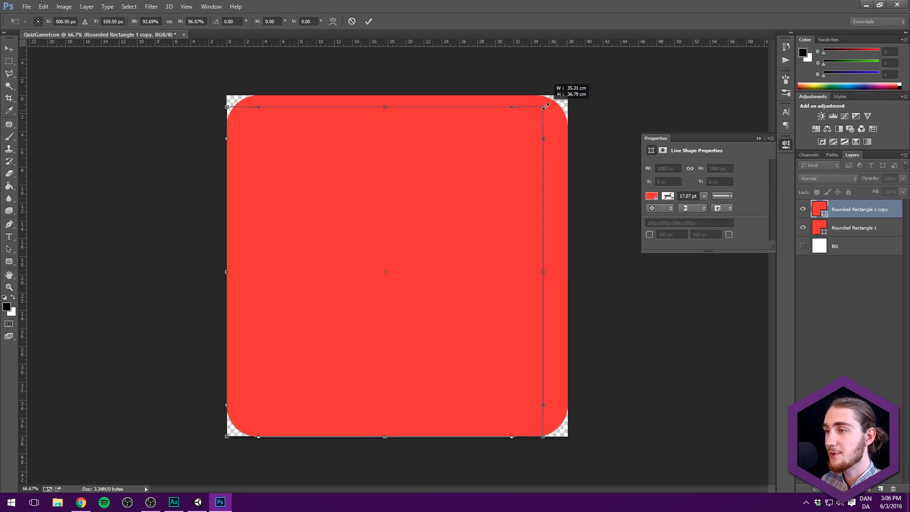
Scale the duplicated rectangle inward to leave a red border and fill it blue.
left_click_drag(544, 107, 533, 115)
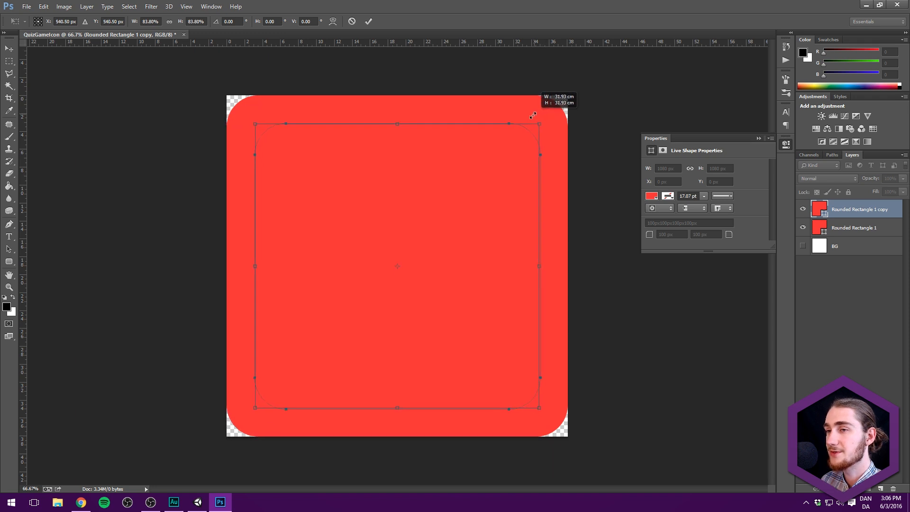
left_click_drag(531, 114, 538, 112)
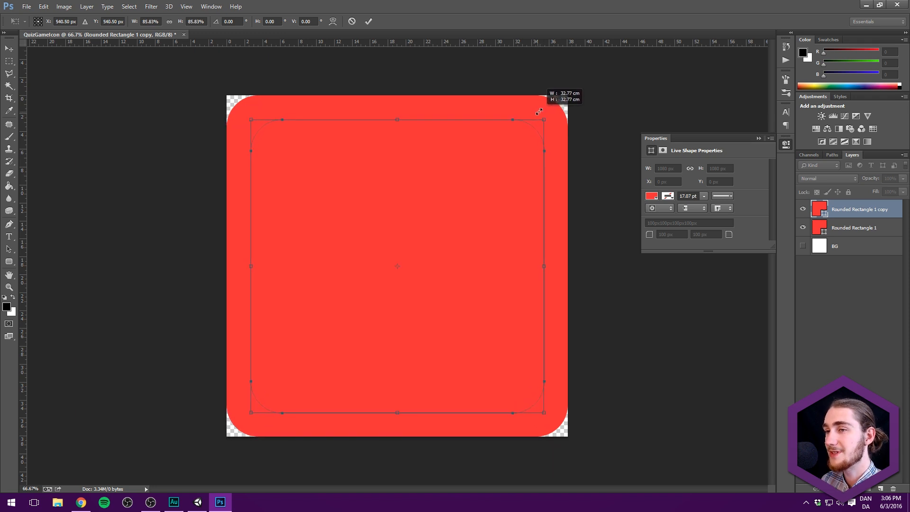
left_click_drag(538, 120, 541, 112)
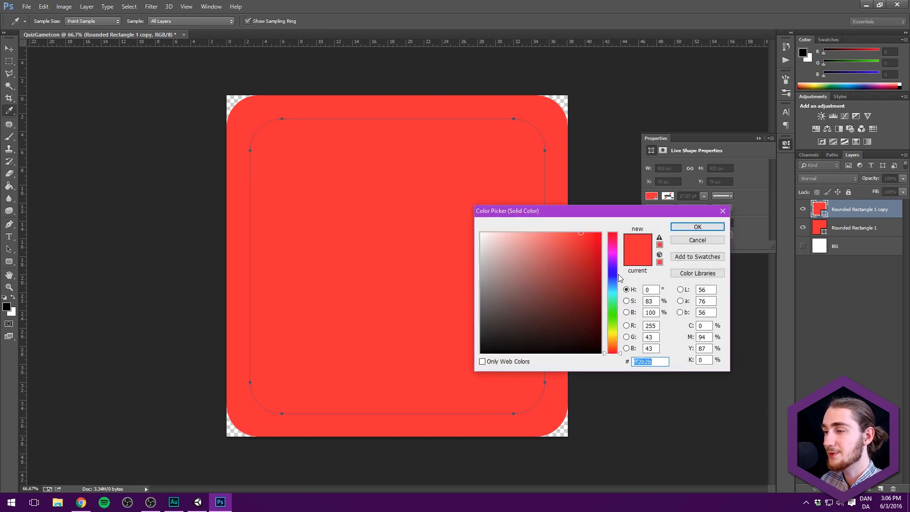
left_click(614, 288)
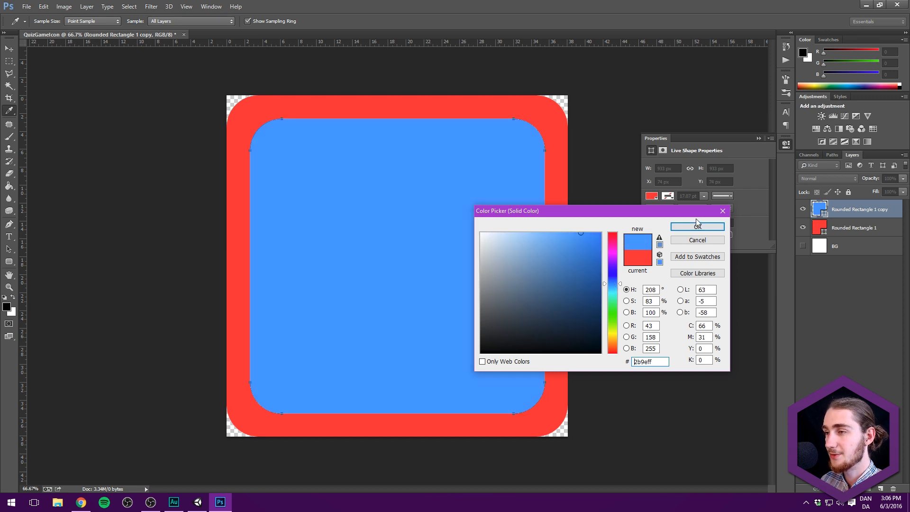
left_click(697, 225)
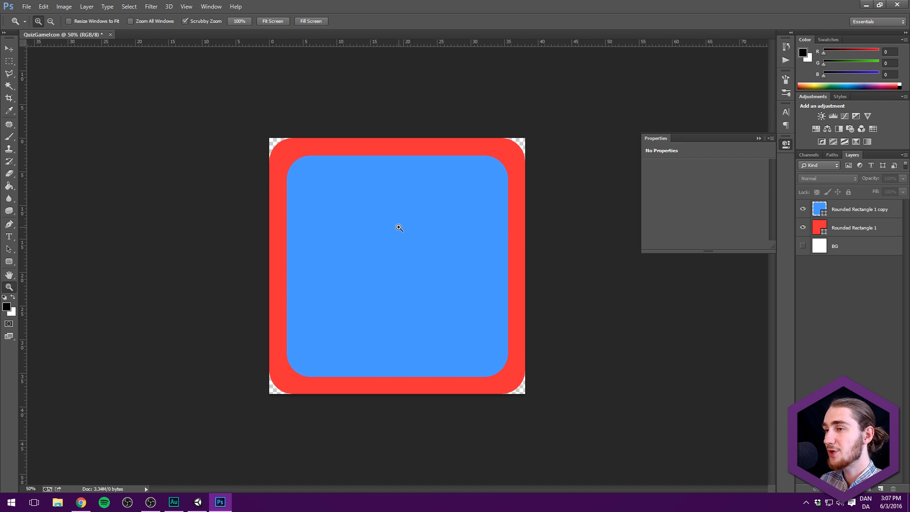
mouse_move(522, 128)
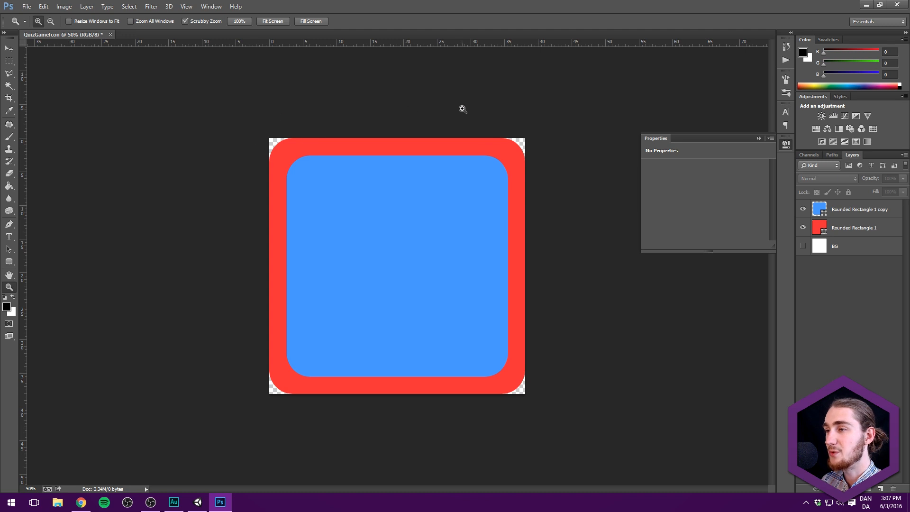
Give the blue square an Inner Shadow and a Gradient Overlay blended as Overlay.
left_click(860, 209)
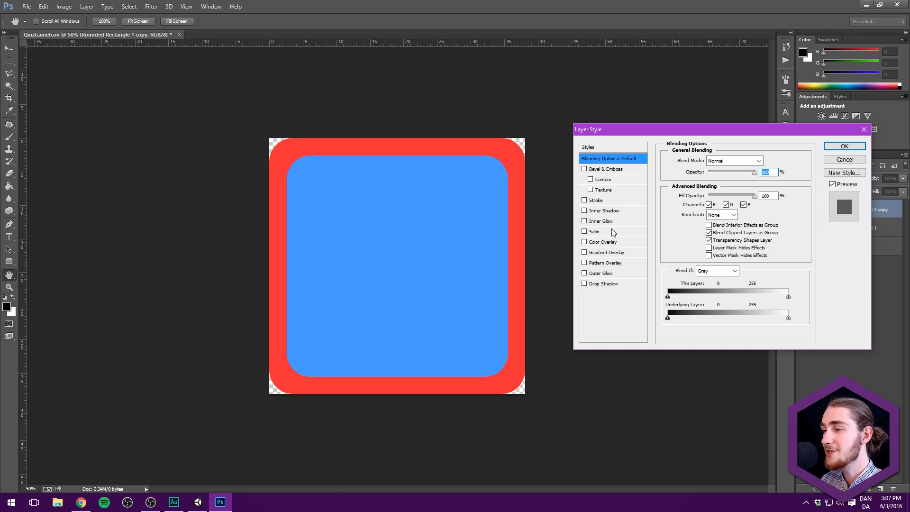
left_click(584, 211)
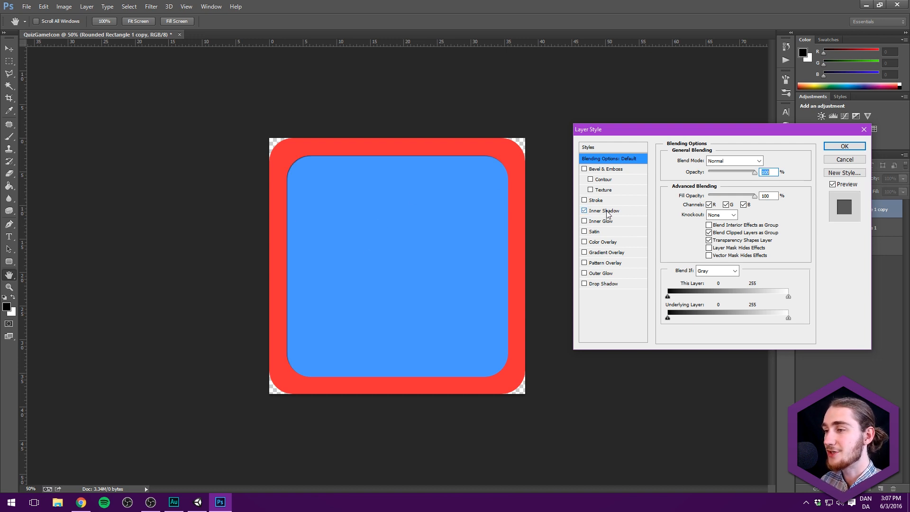
left_click(604, 210)
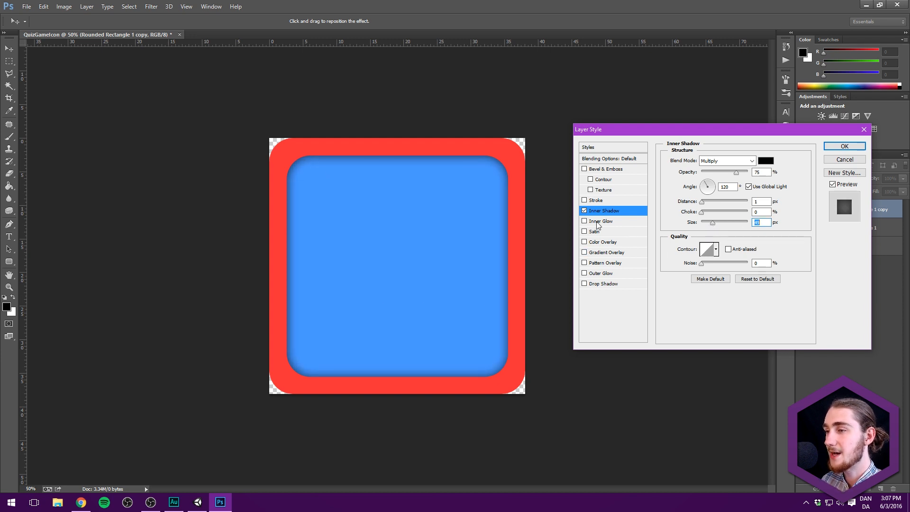
left_click(607, 252)
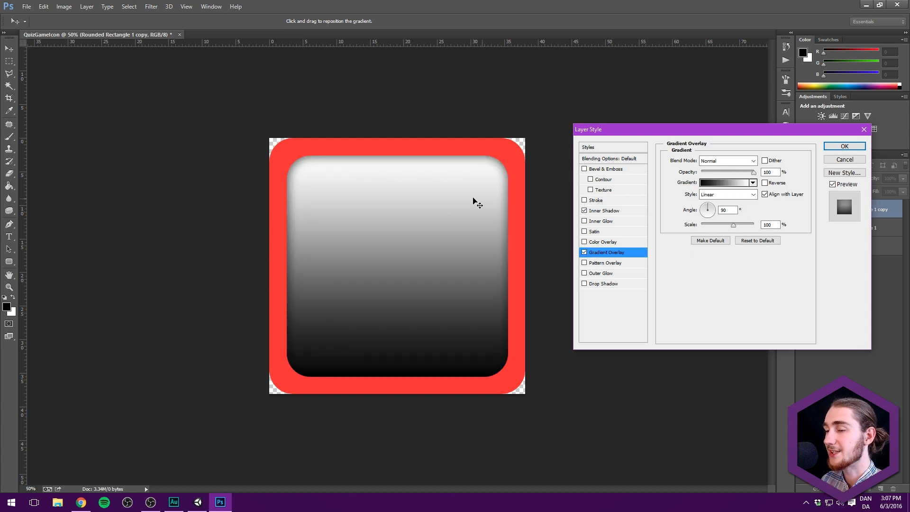
left_click(753, 161)
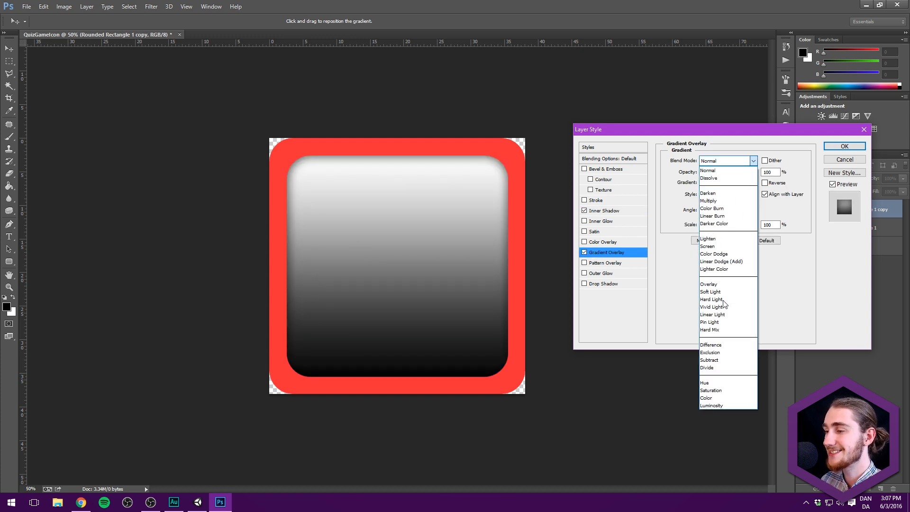
left_click(708, 283)
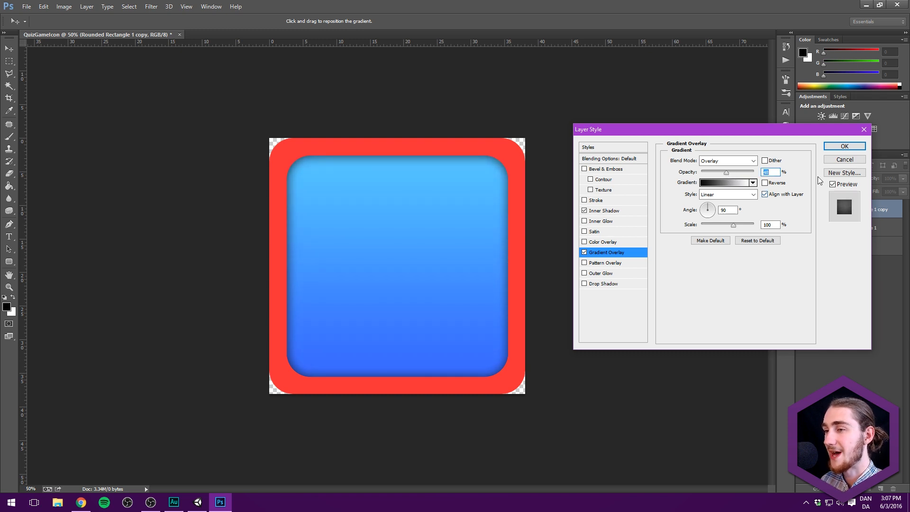
left_click(843, 146)
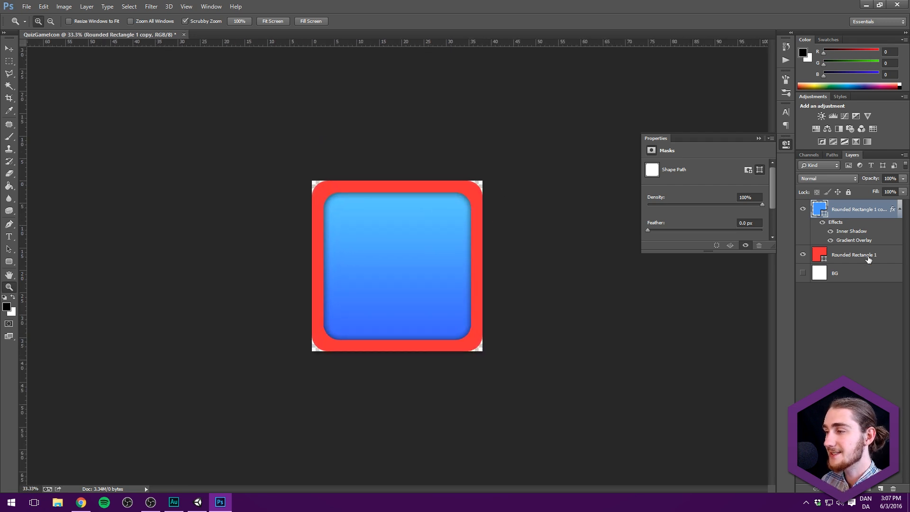
Give the red frame a Gradient Overlay blended as Soft Light.
left_click(853, 254)
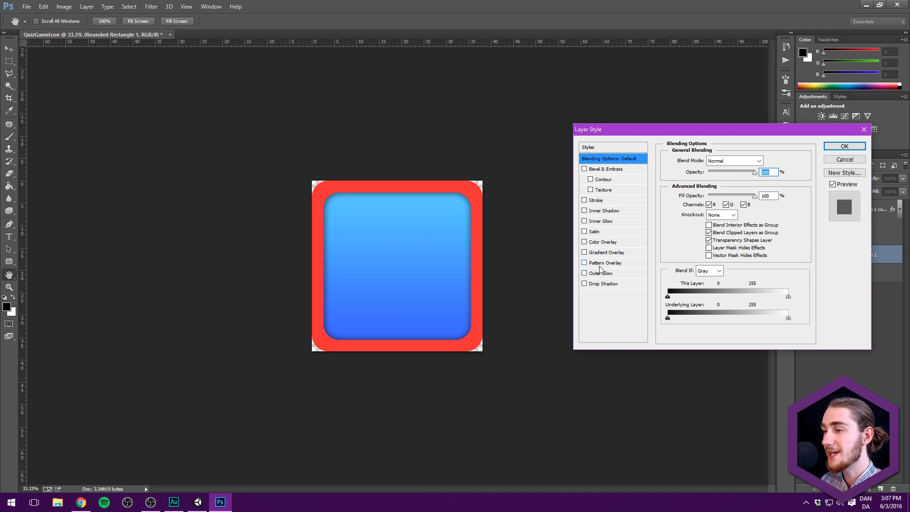
left_click(584, 252)
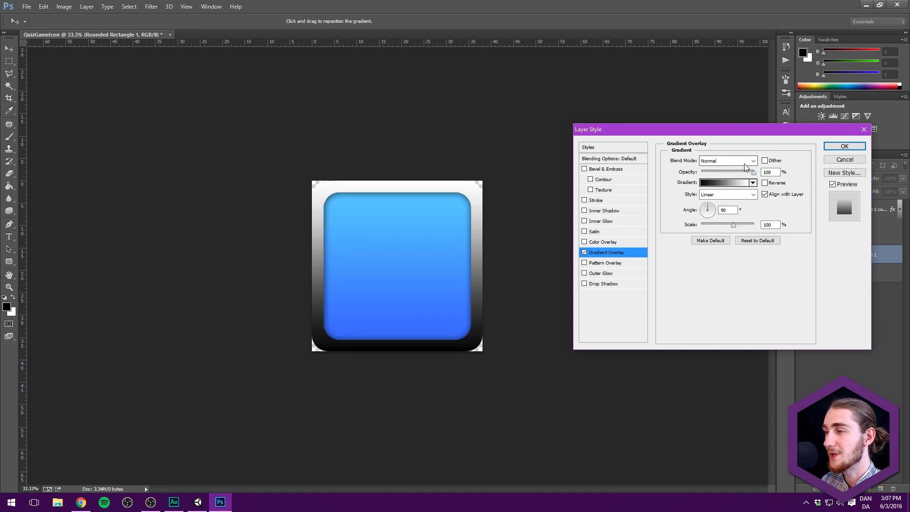
left_click(728, 161)
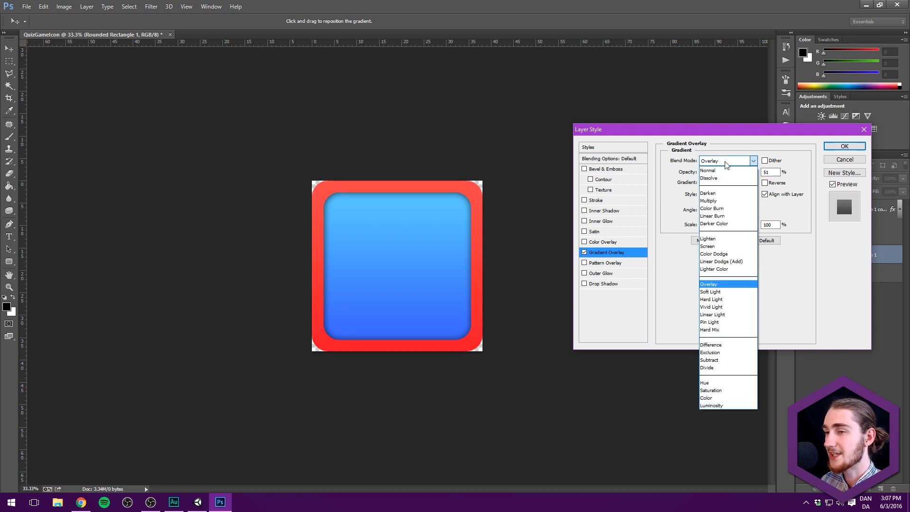
left_click(710, 291)
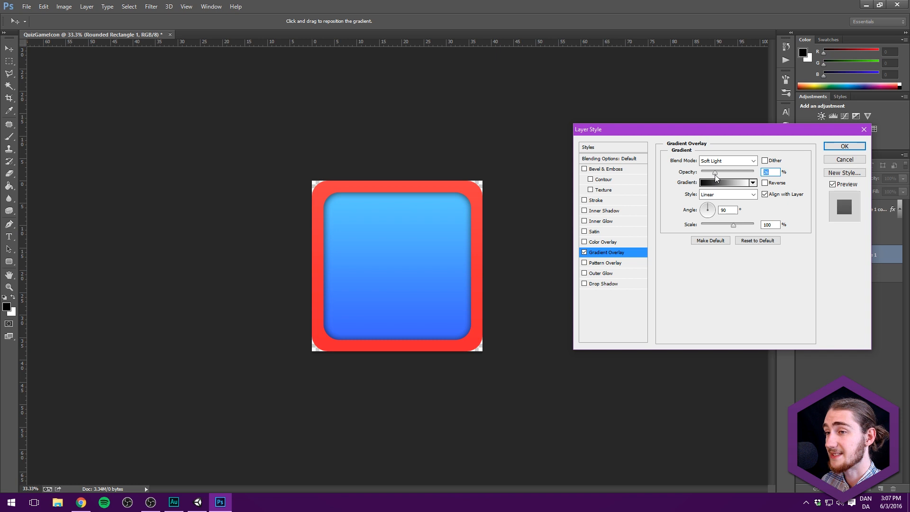
left_click(843, 146)
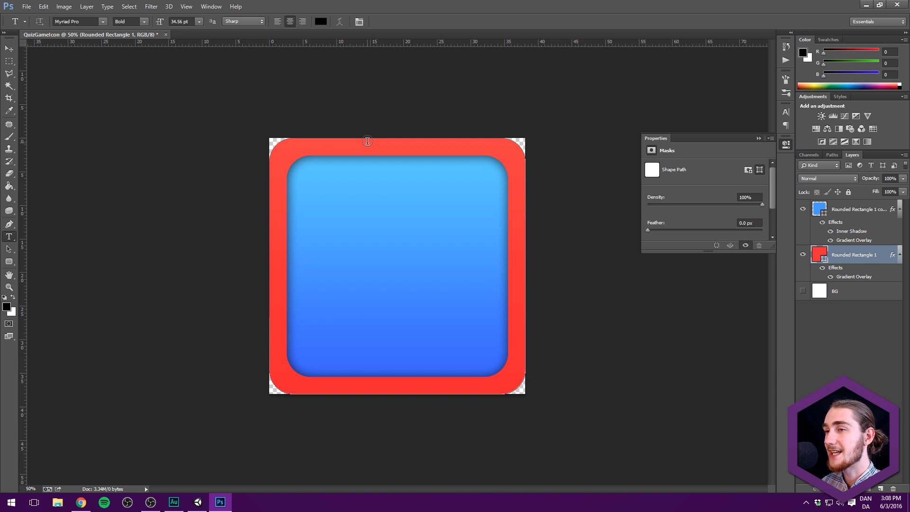
mouse_move(288, 145)
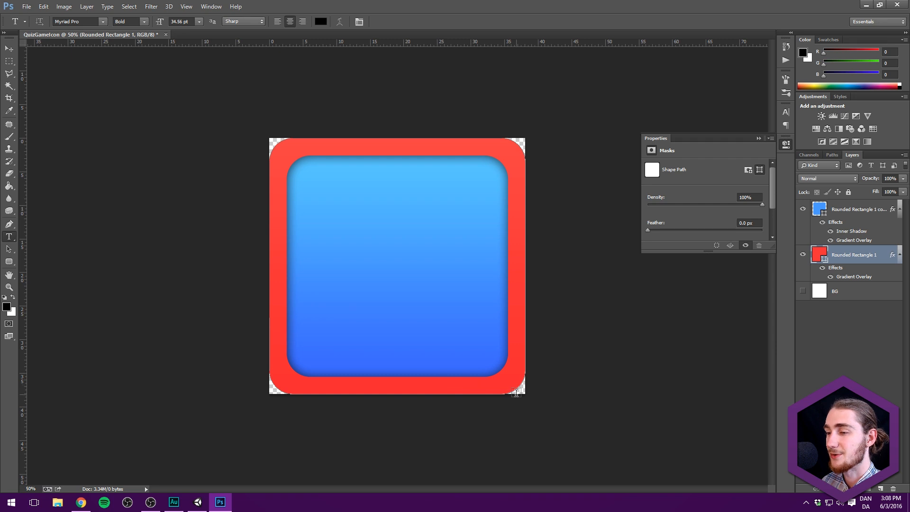
Add a black ? with the type tool and scale it up to fill the blue square.
left_click(8, 49)
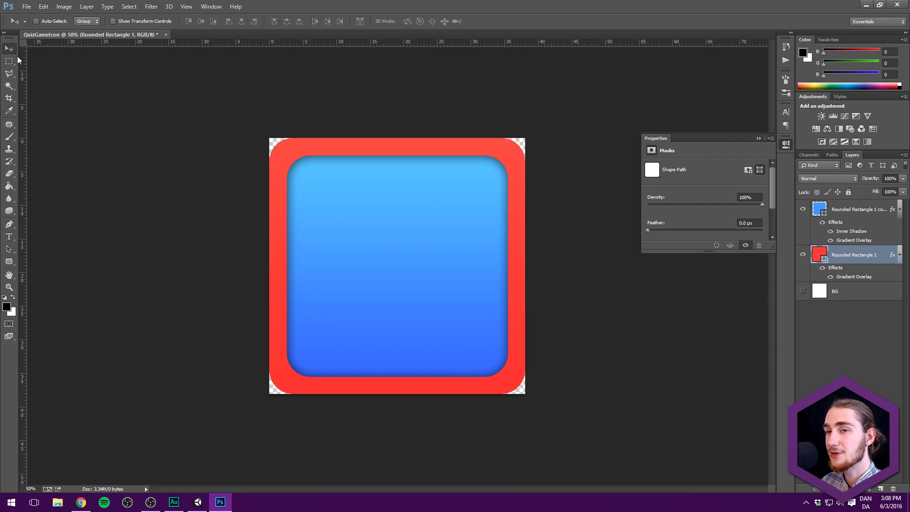
left_click(10, 237)
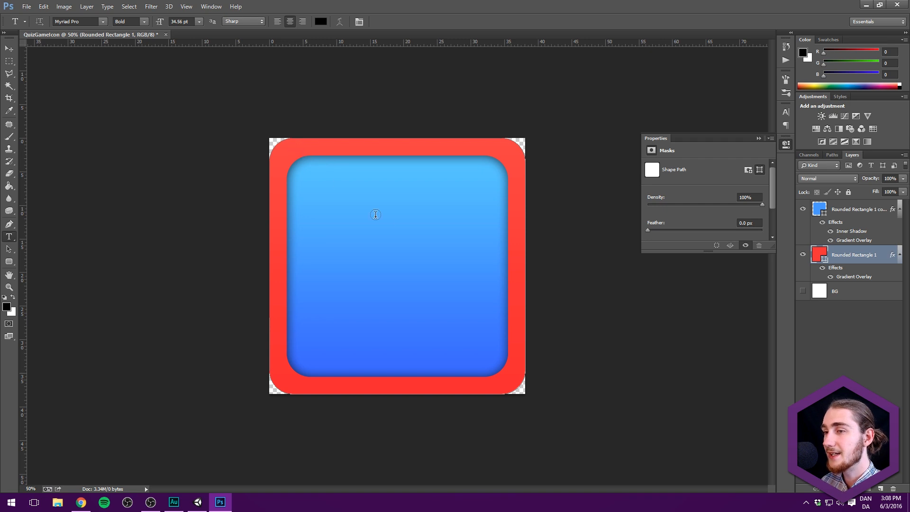
mouse_move(371, 244)
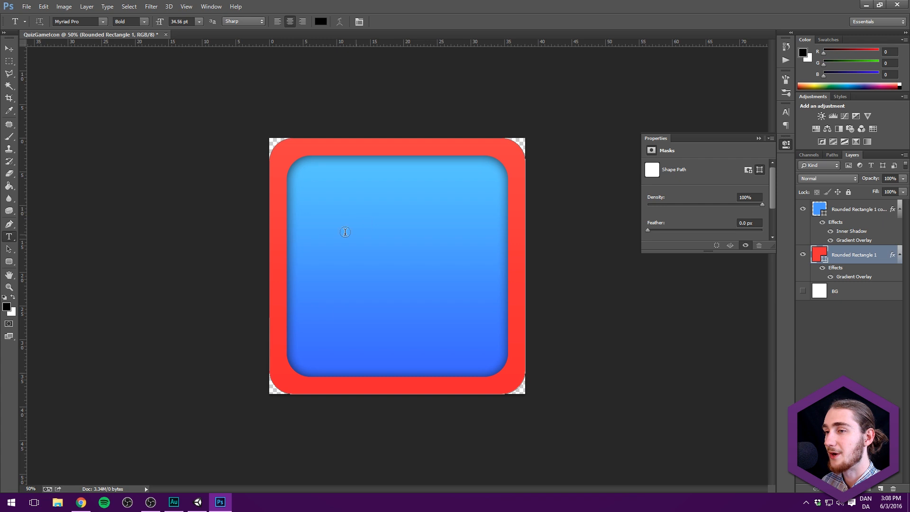
mouse_move(356, 210)
type("?")
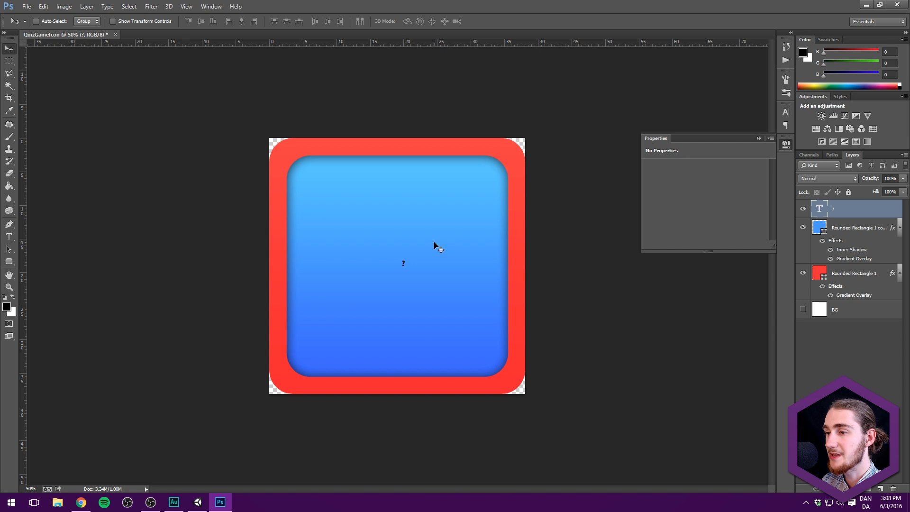
left_click(397, 250)
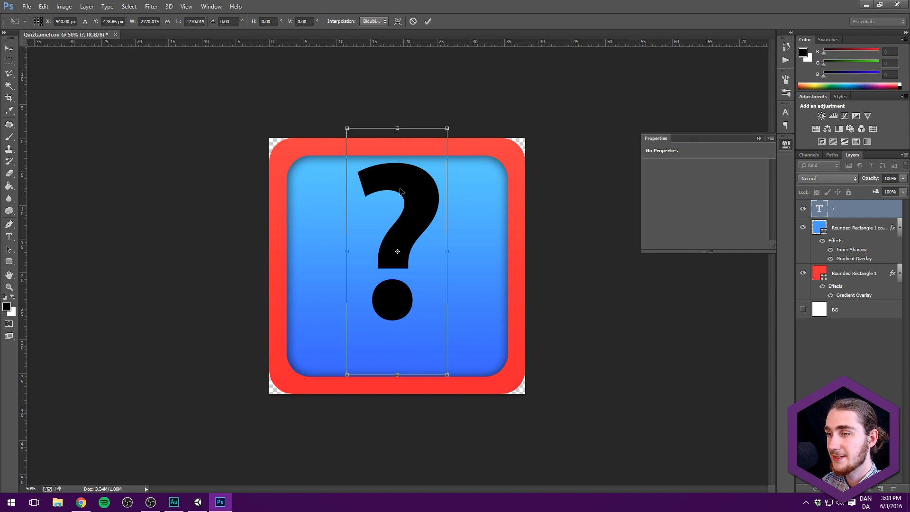
left_click_drag(397, 192, 407, 244)
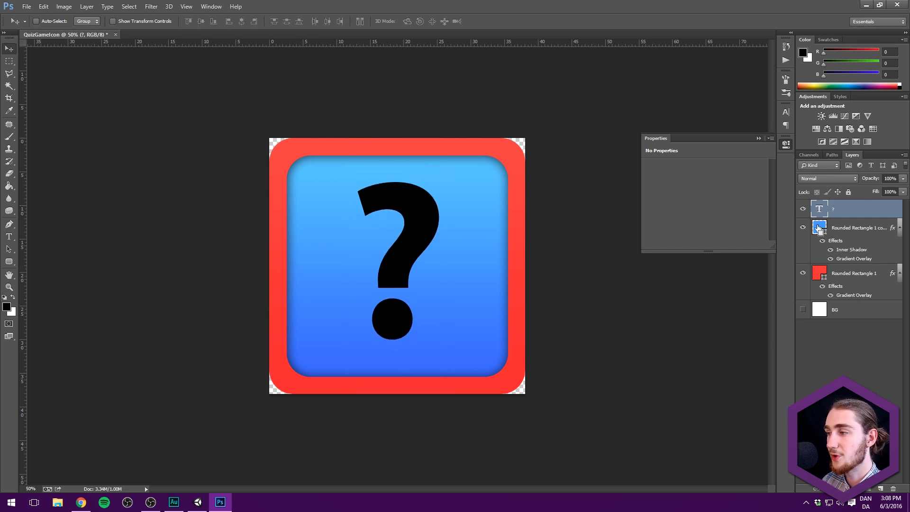
left_click(819, 227)
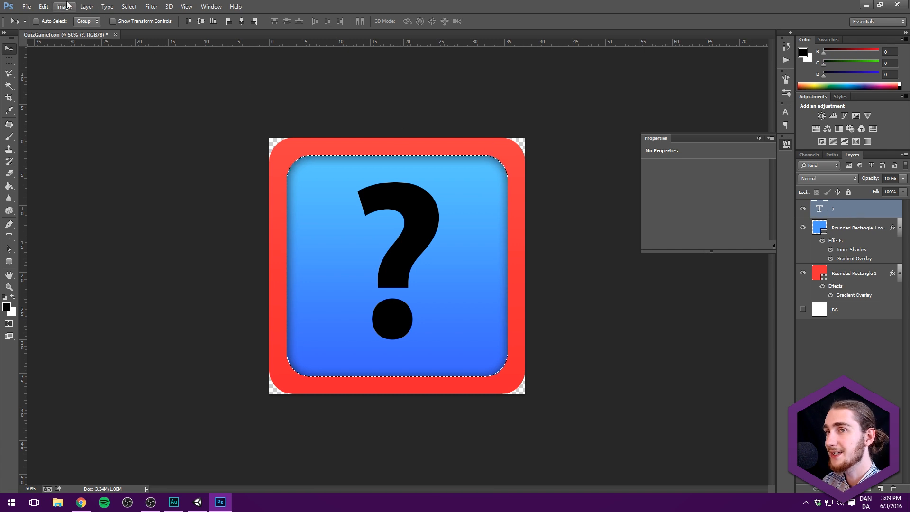
Align the question mark to the blue square's horizontal and vertical centres.
left_click(86, 6)
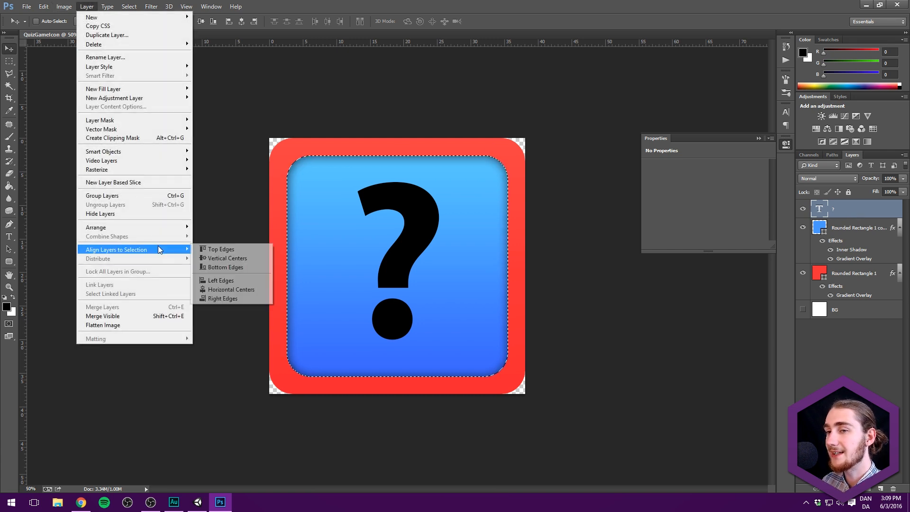
left_click(227, 258)
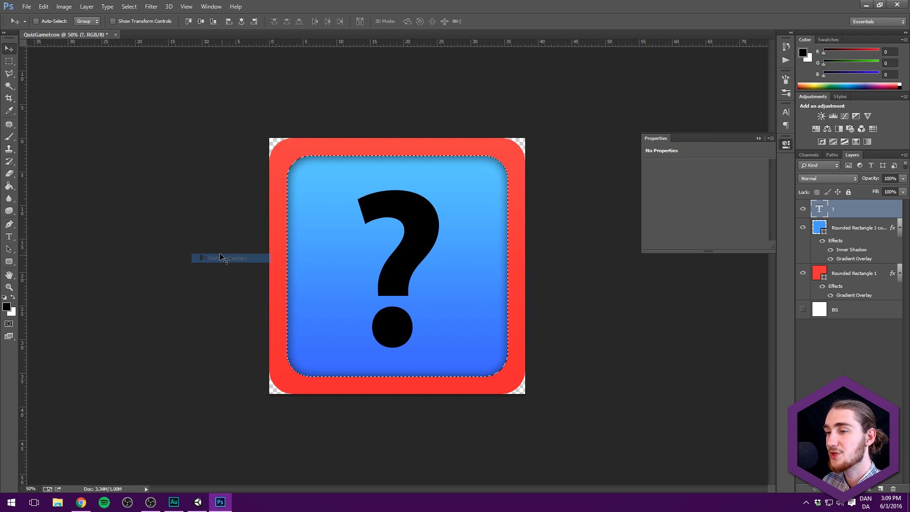
left_click(86, 7)
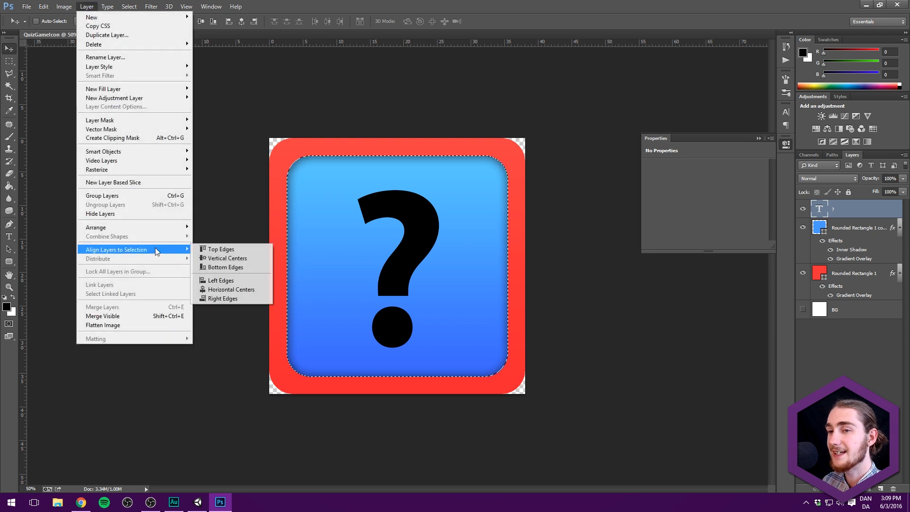
left_click(230, 289)
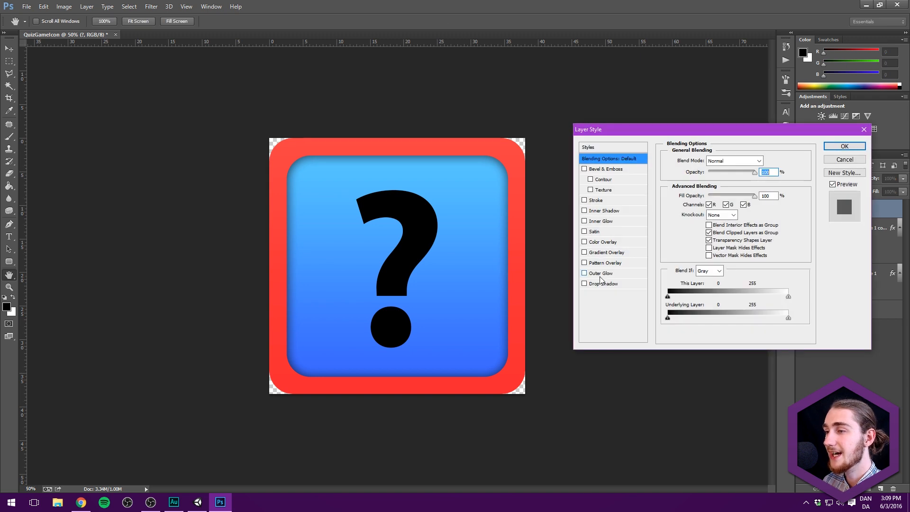
Give the question mark a red colour overlay, a drop shadow and a sized bevel.
left_click(602, 242)
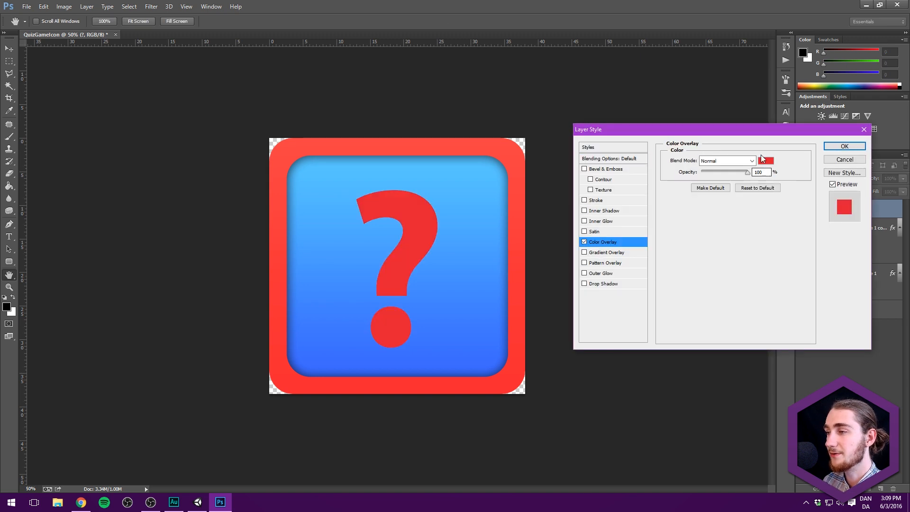
left_click(766, 161)
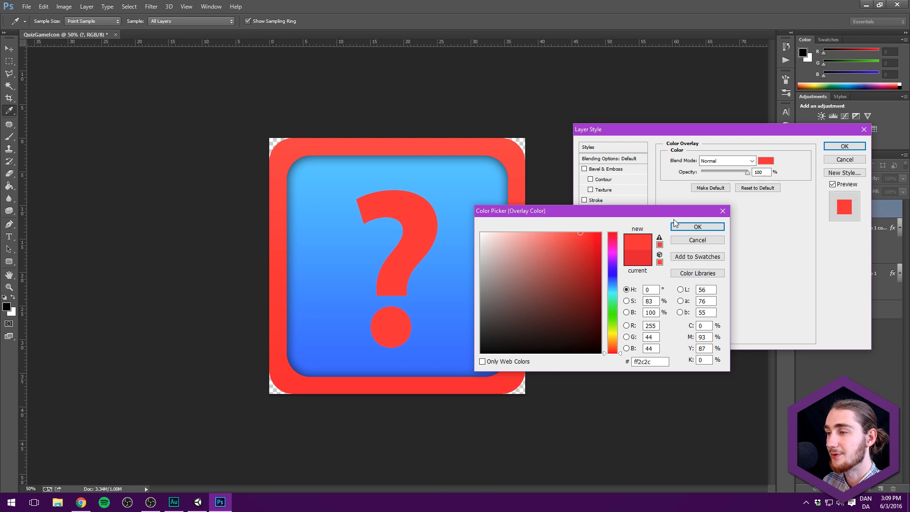
left_click(696, 227)
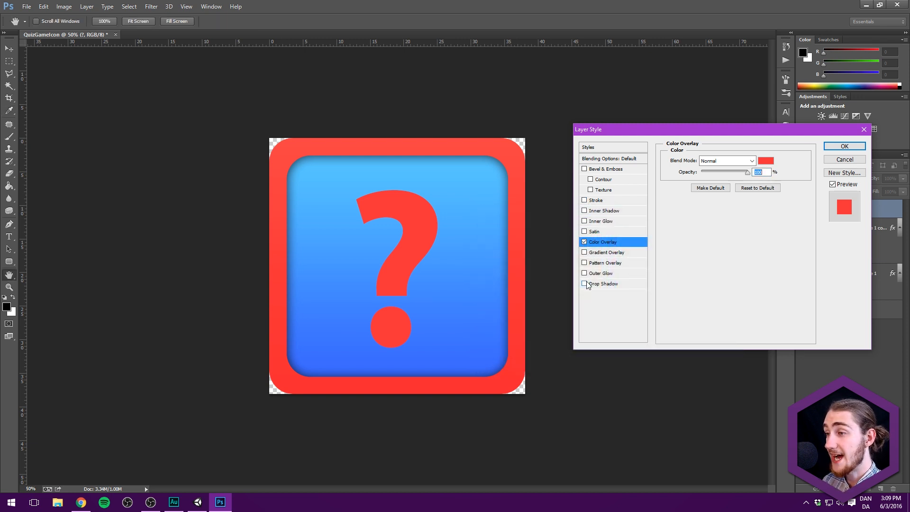
left_click(603, 283)
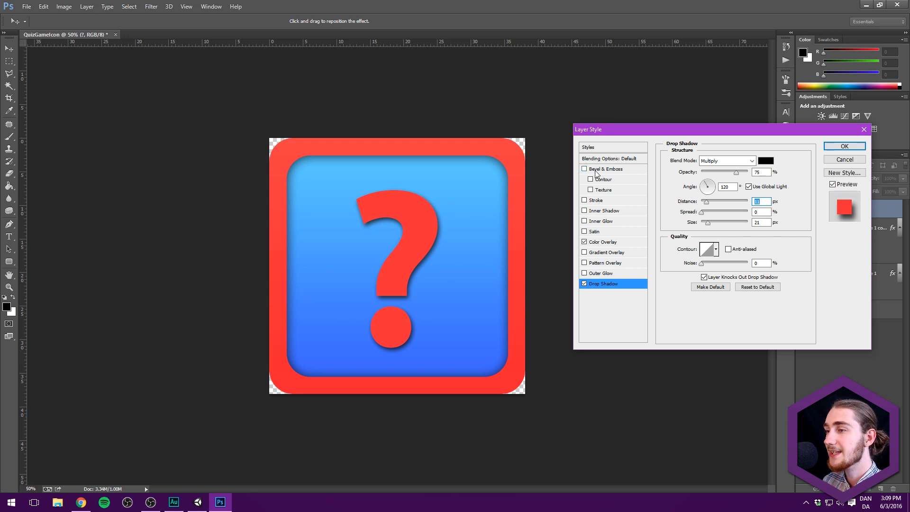
left_click(585, 168)
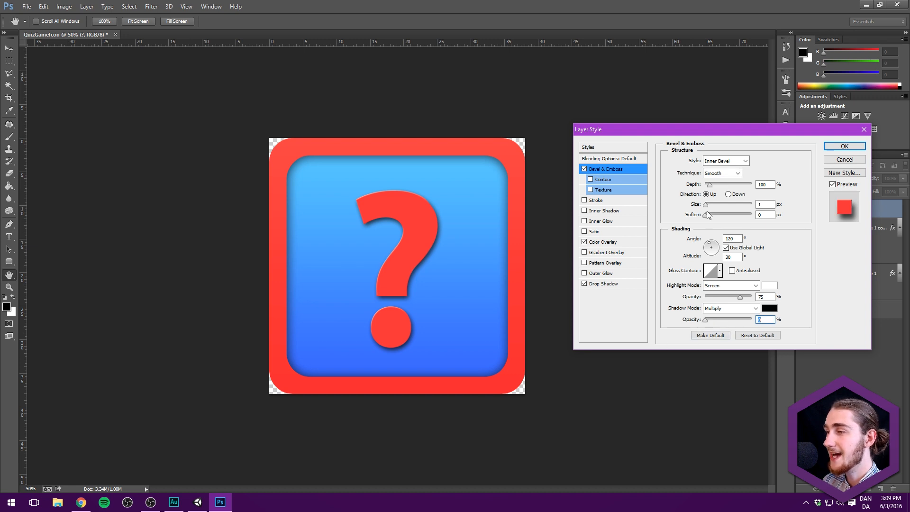
left_click_drag(706, 204, 713, 203)
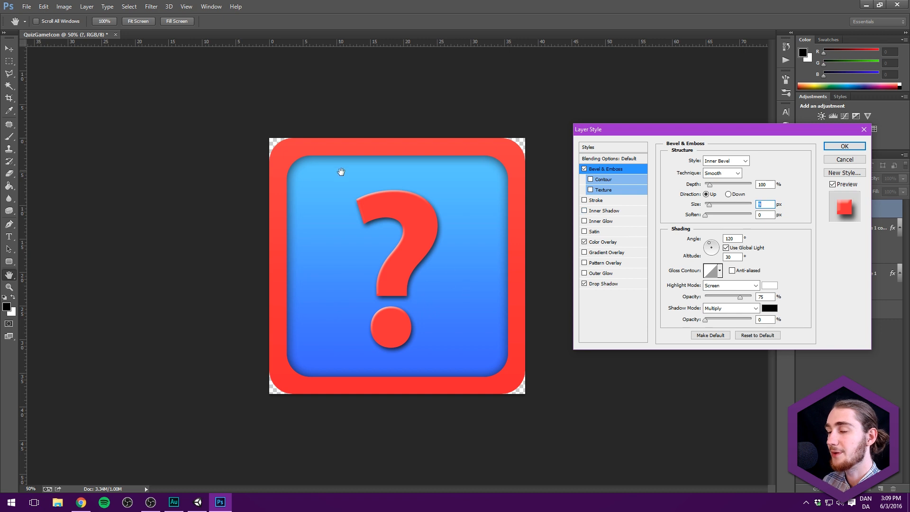
mouse_move(353, 227)
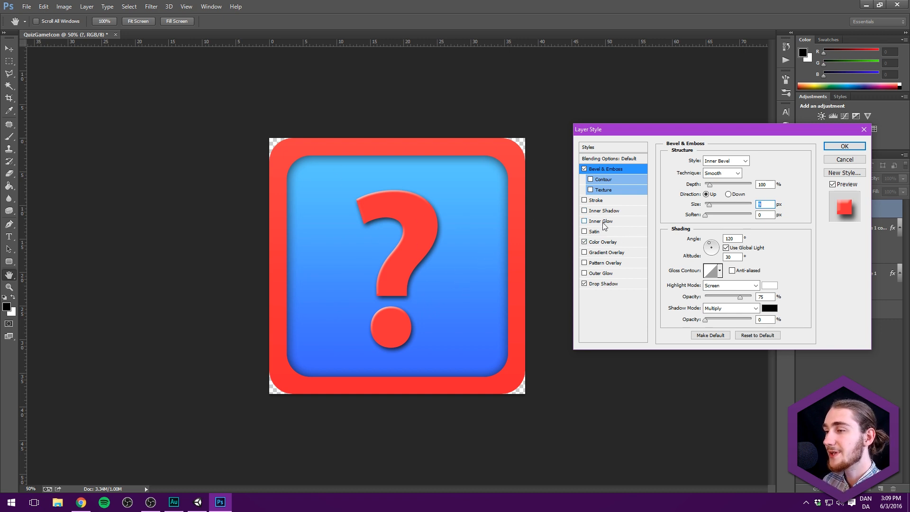
Add an inner glow coloured light red ff7e7e and adjust its opacity.
left_click(601, 221)
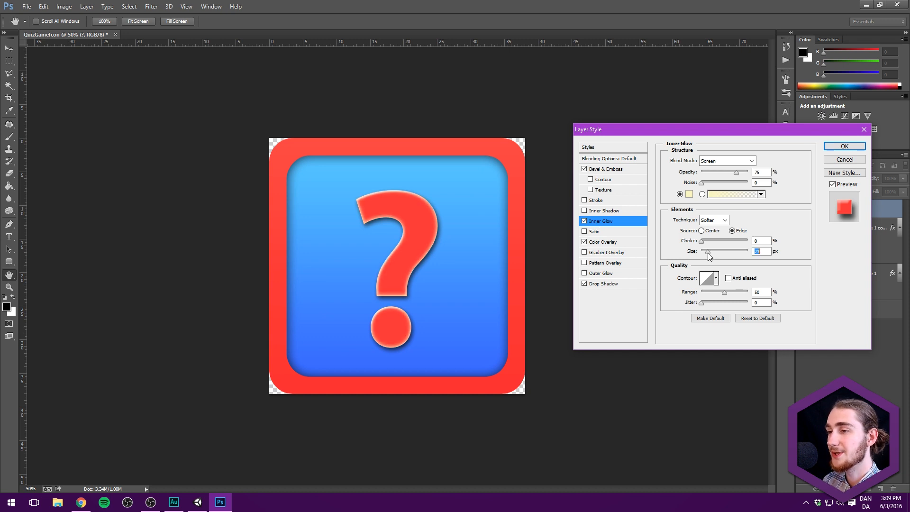
left_click(689, 193)
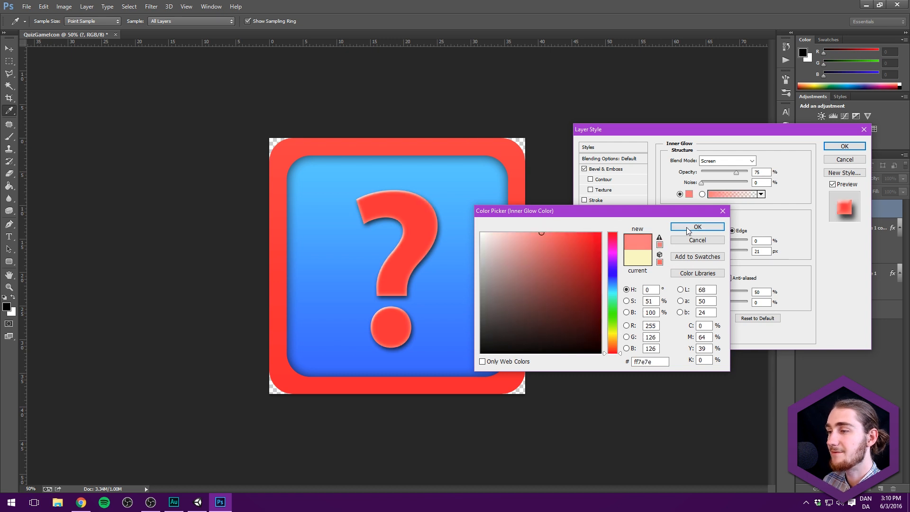
left_click(696, 227)
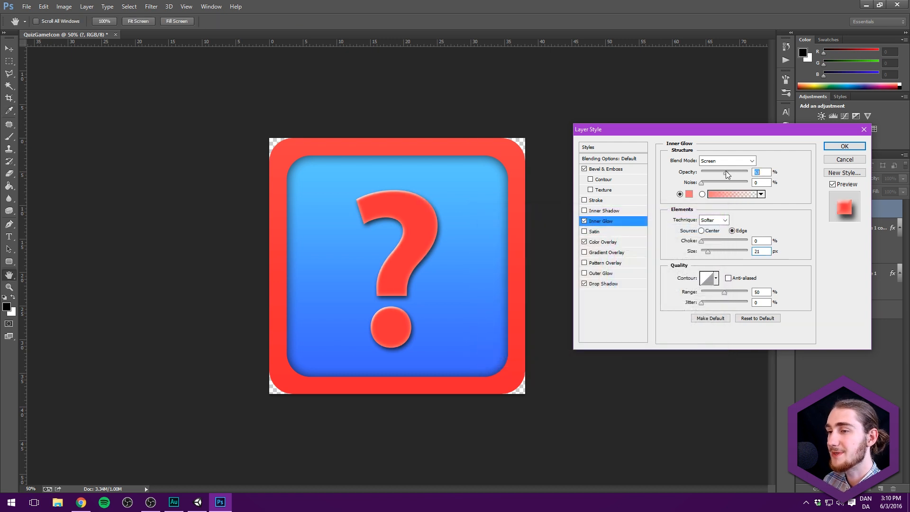
left_click(585, 221)
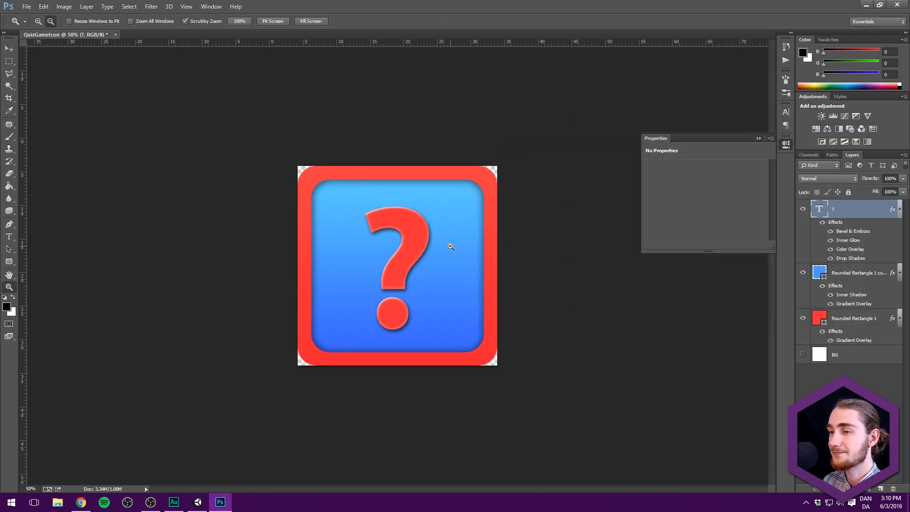
Save the icon as QuizGameIcon.psd into Projects/QuizGame/Assets/Sprites in Photoshop format.
left_click(451, 246)
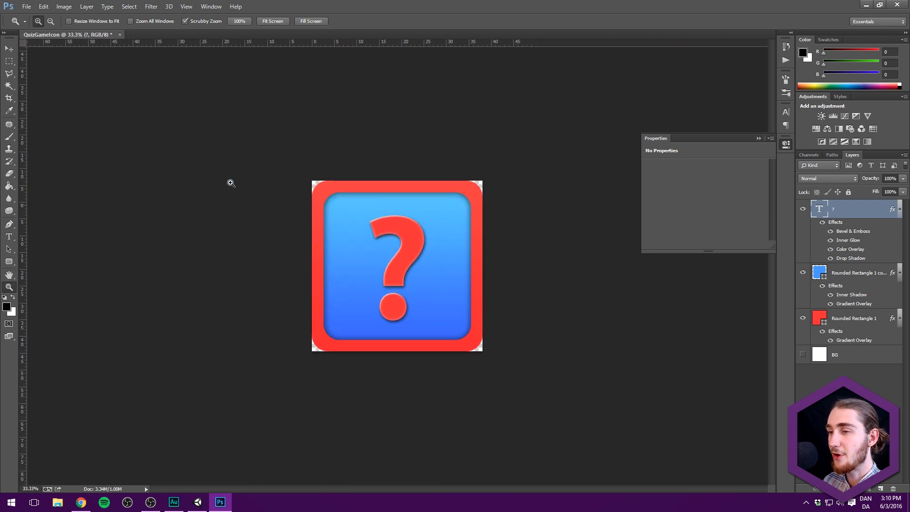
left_click(9, 49)
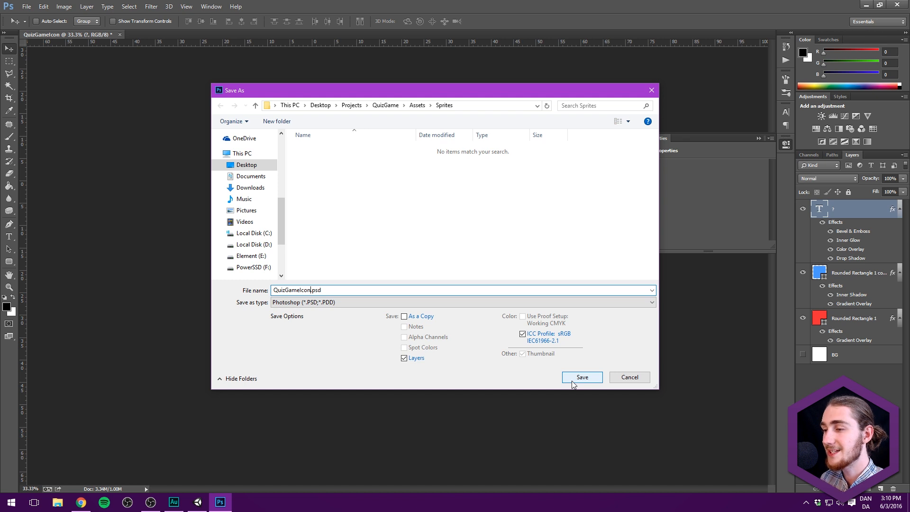
left_click(581, 376)
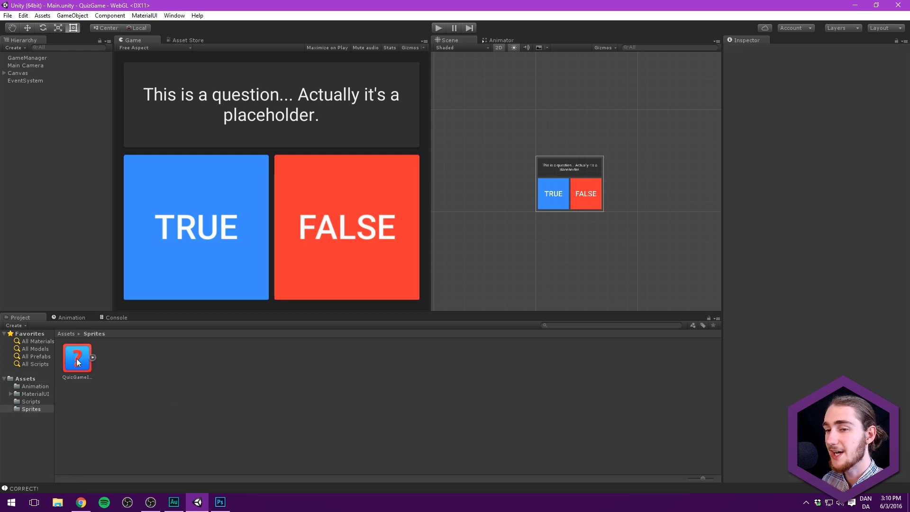
Set QuizGameIcon's texture format to Truecolor, apply it and return to the Assets folder.
left_click(77, 357)
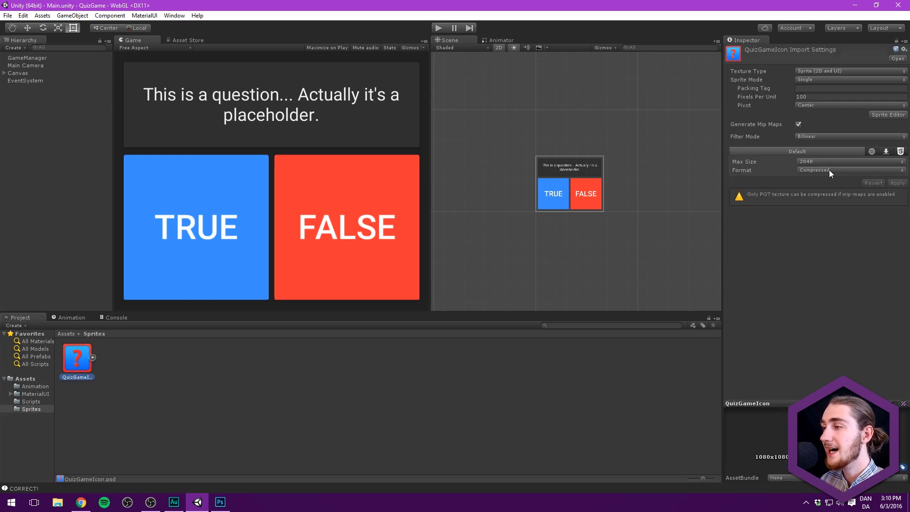
left_click(850, 170)
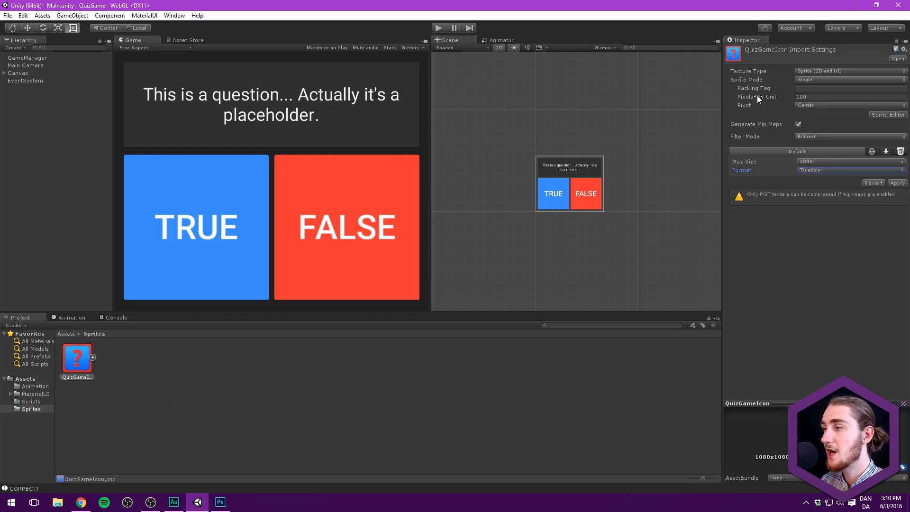
left_click(897, 183)
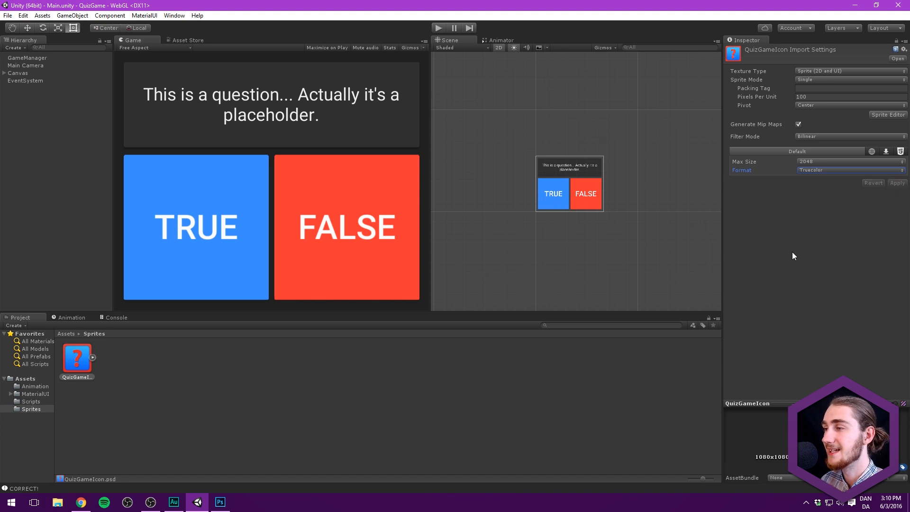
left_click(77, 357)
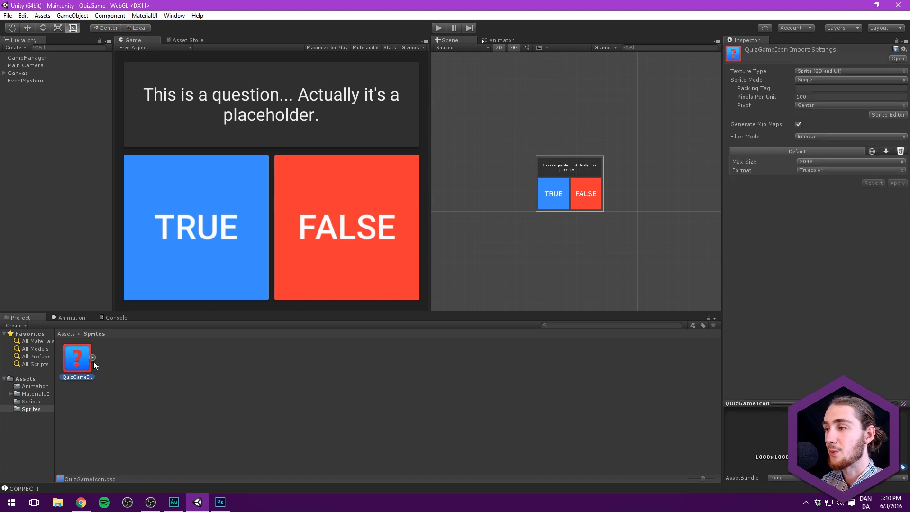
mouse_move(68, 339)
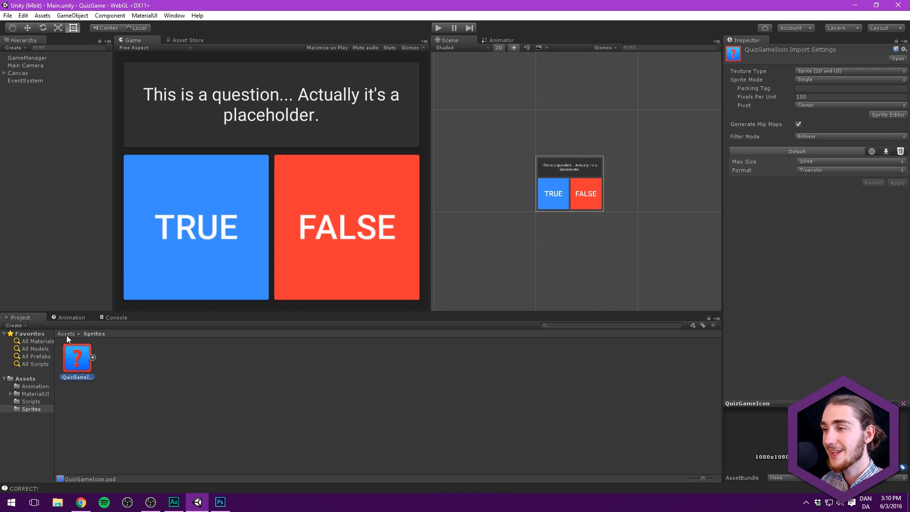
left_click(23, 15)
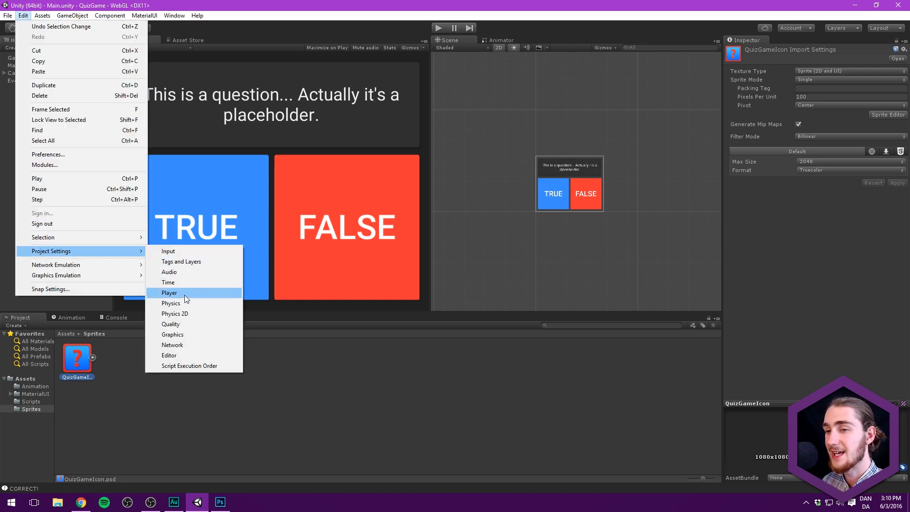
Inspect the Player settings' company, product name and default icon, then deselect them.
left_click(169, 293)
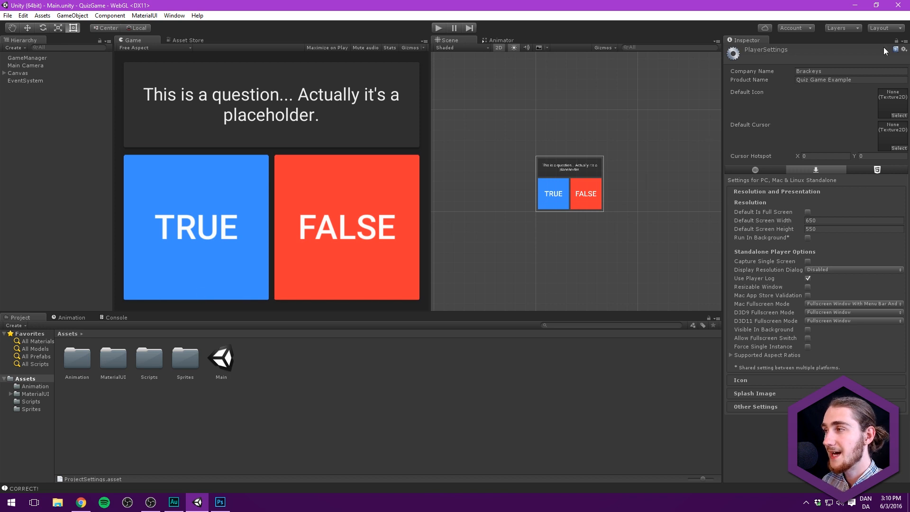
double_click(149, 357)
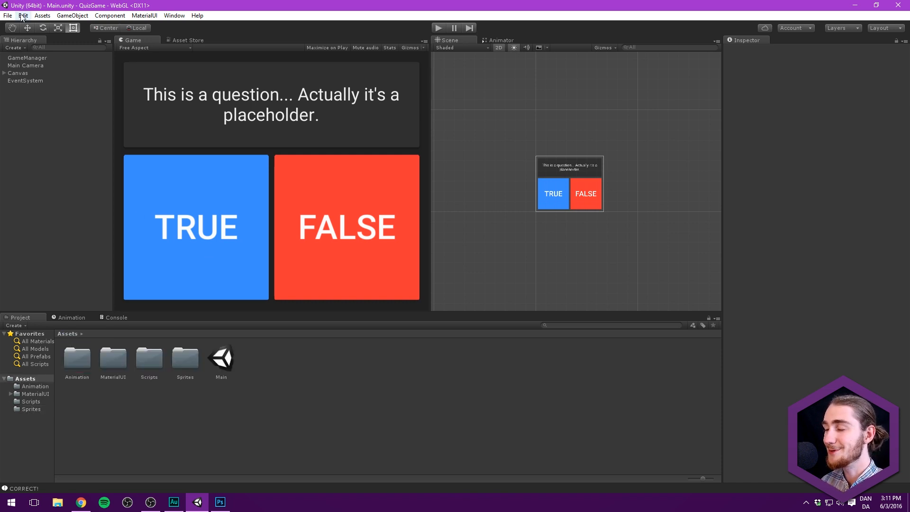
Make PC, Mac & Linux Standalone the active build platform in Build Settings.
left_click(23, 16)
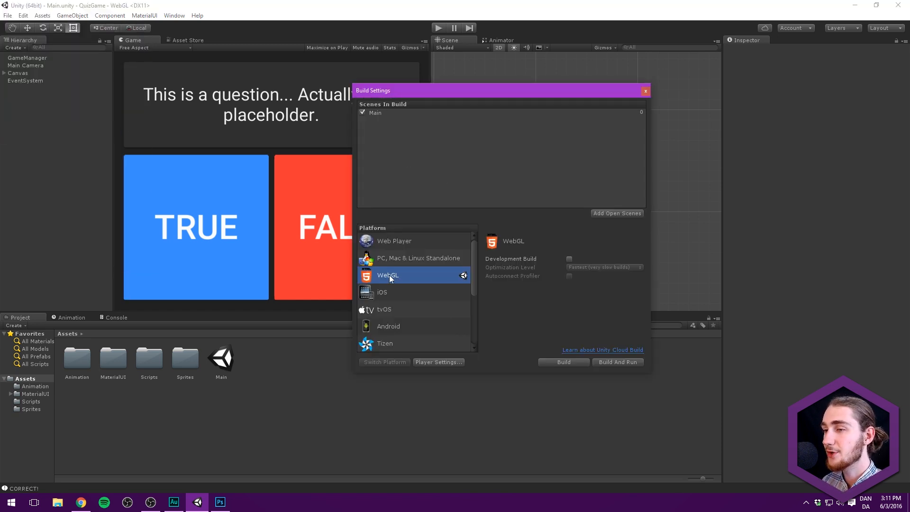
mouse_move(407, 282)
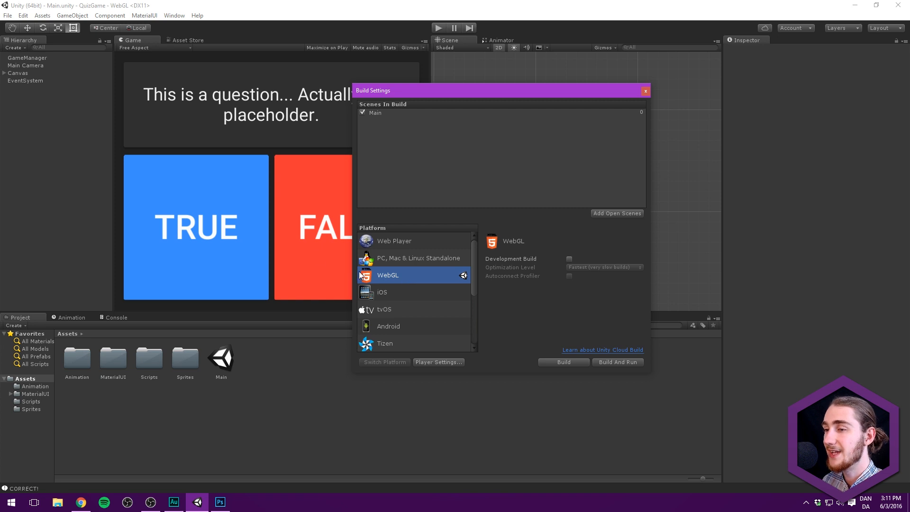
mouse_move(366, 259)
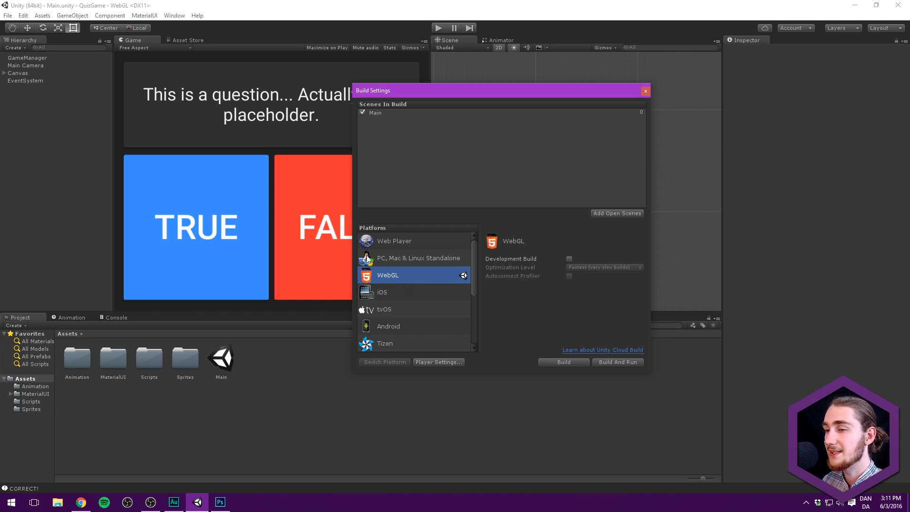
left_click(417, 258)
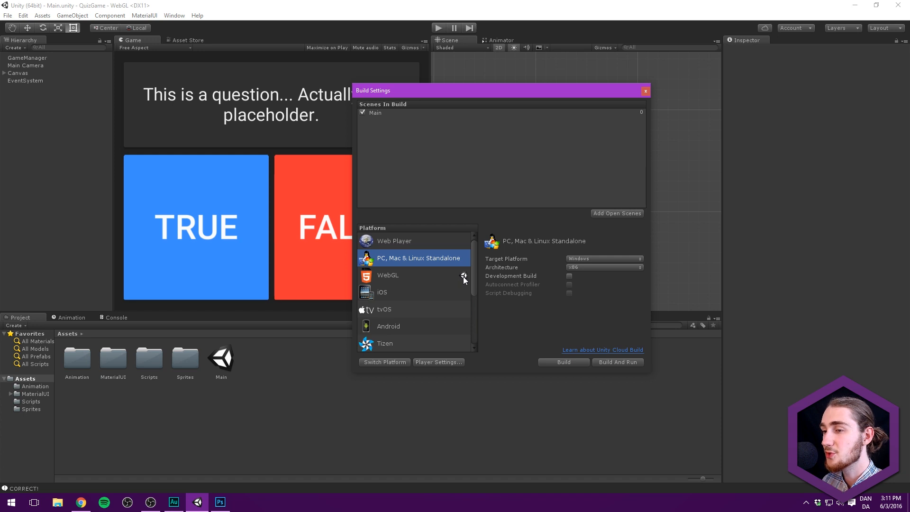
mouse_move(446, 267)
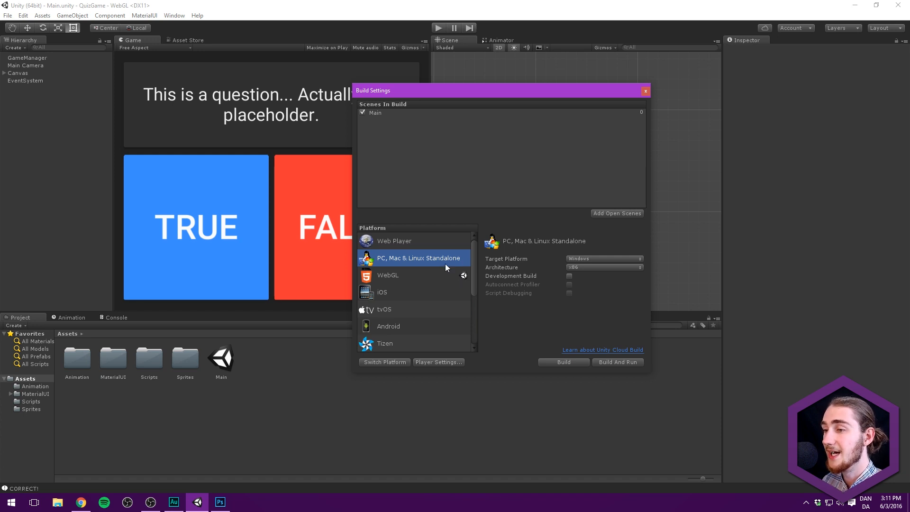
mouse_move(379, 366)
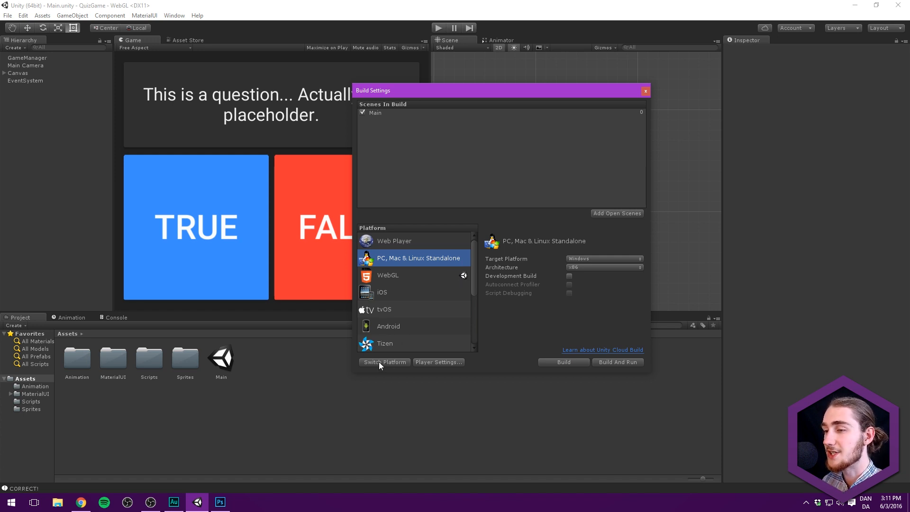
left_click(384, 361)
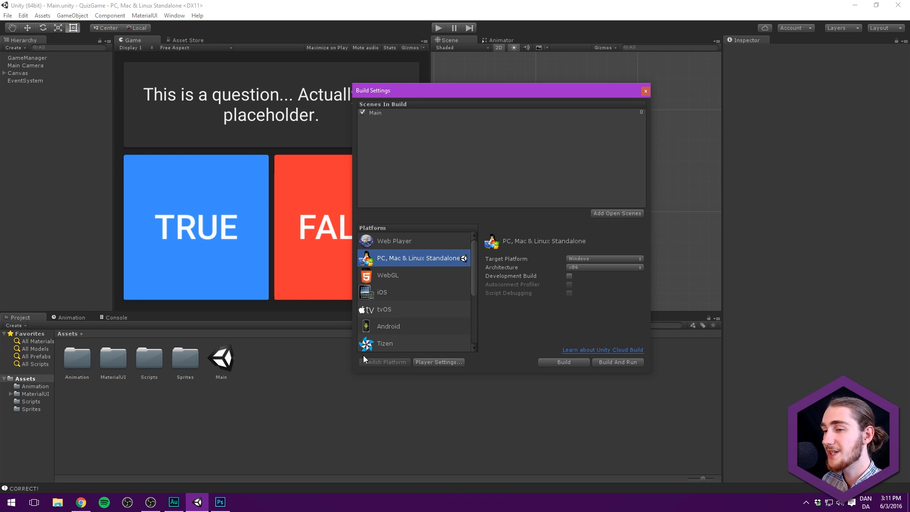
mouse_move(378, 363)
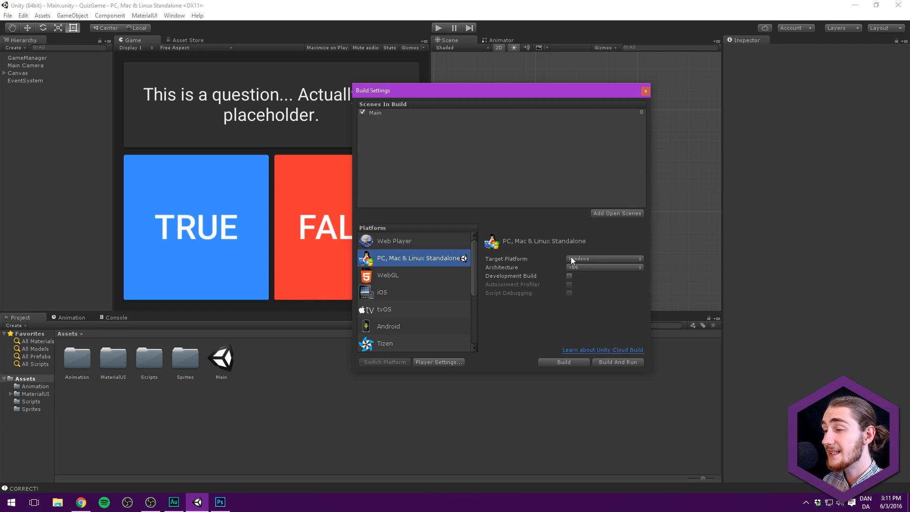
mouse_move(589, 261)
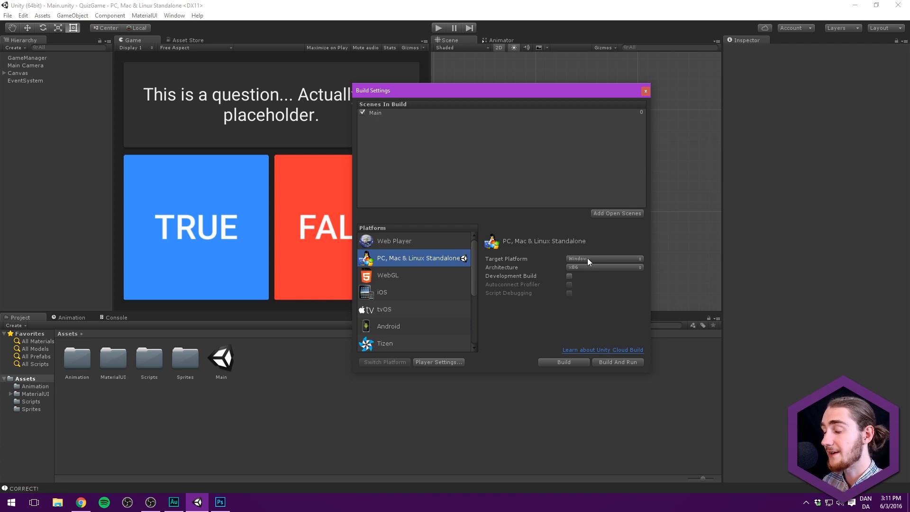
Keep Windows as the standalone target platform and set its architecture to x86.
left_click(604, 258)
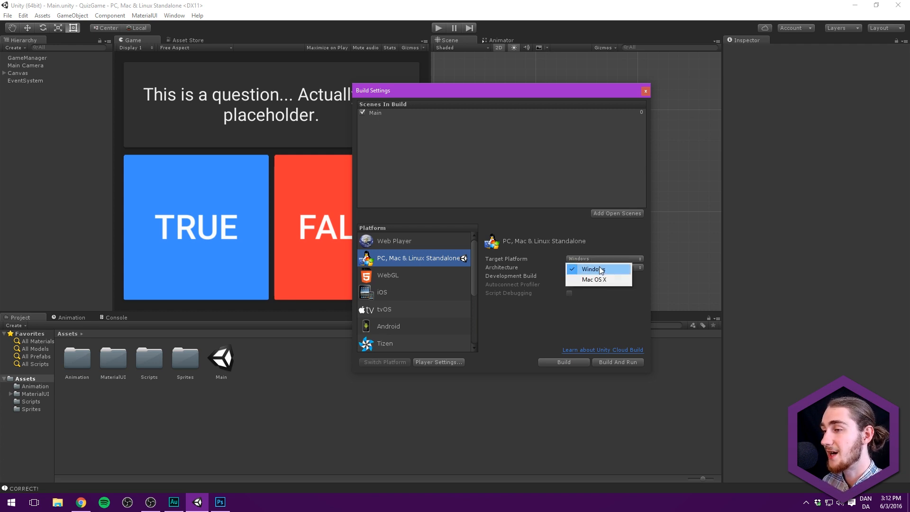
left_click(591, 269)
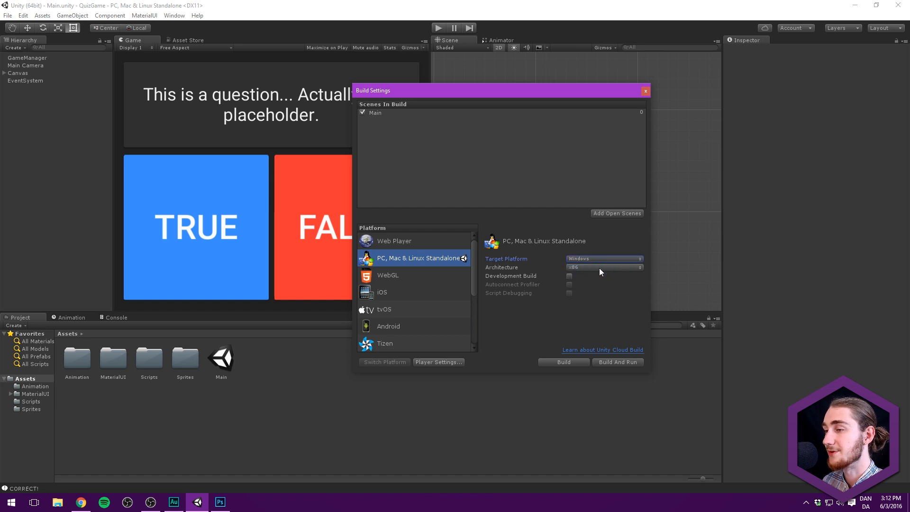
left_click(603, 258)
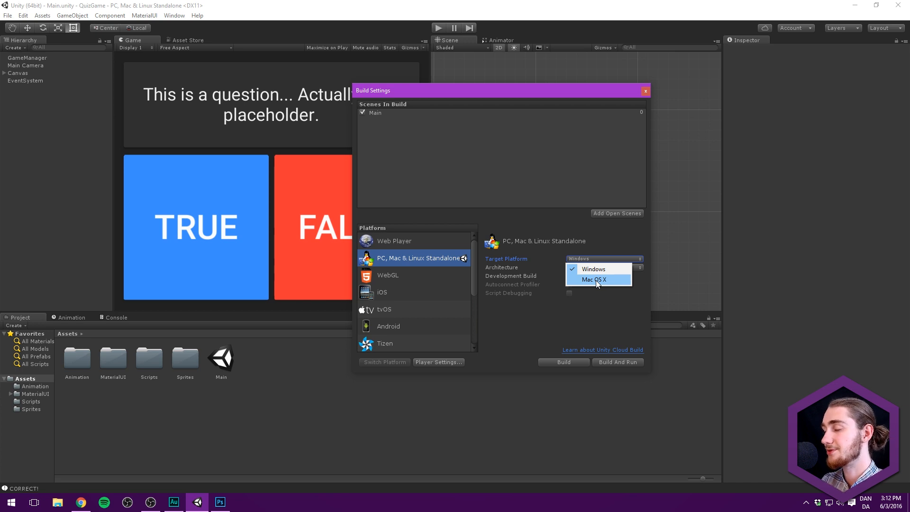
left_click(593, 268)
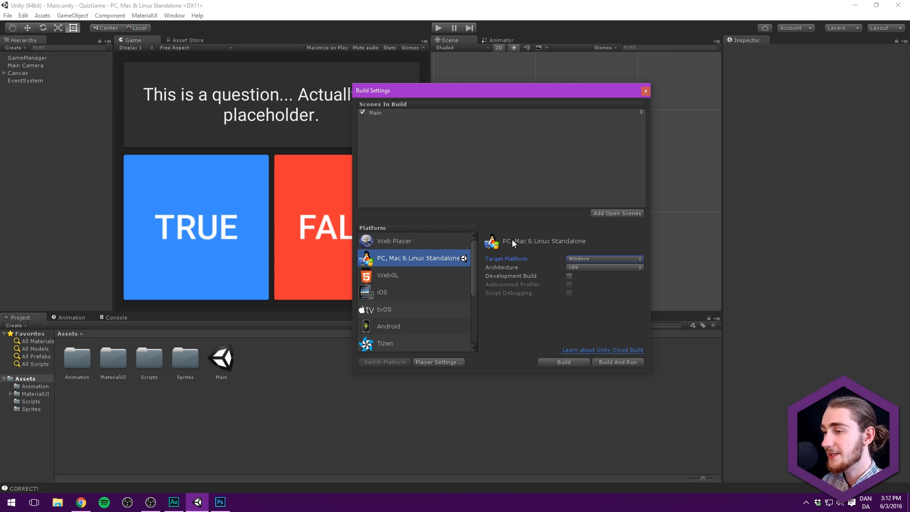
left_click(604, 267)
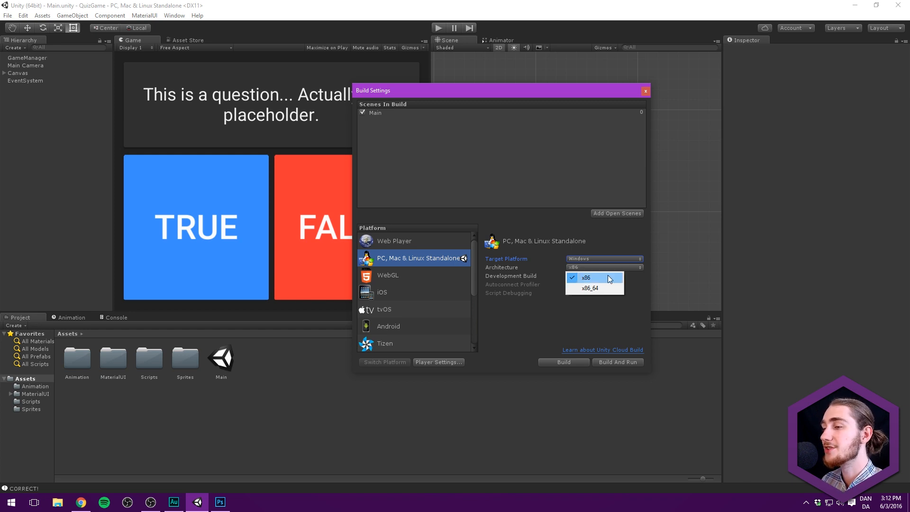
left_click(585, 278)
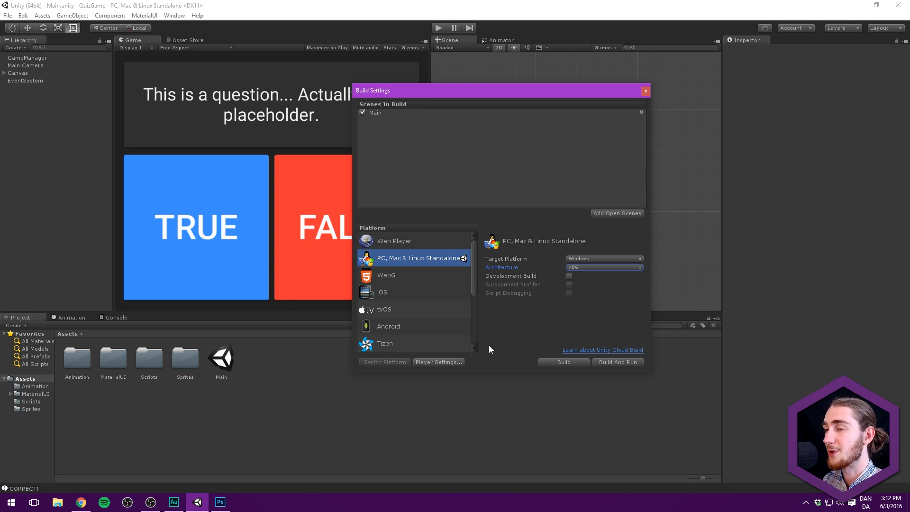
mouse_move(456, 85)
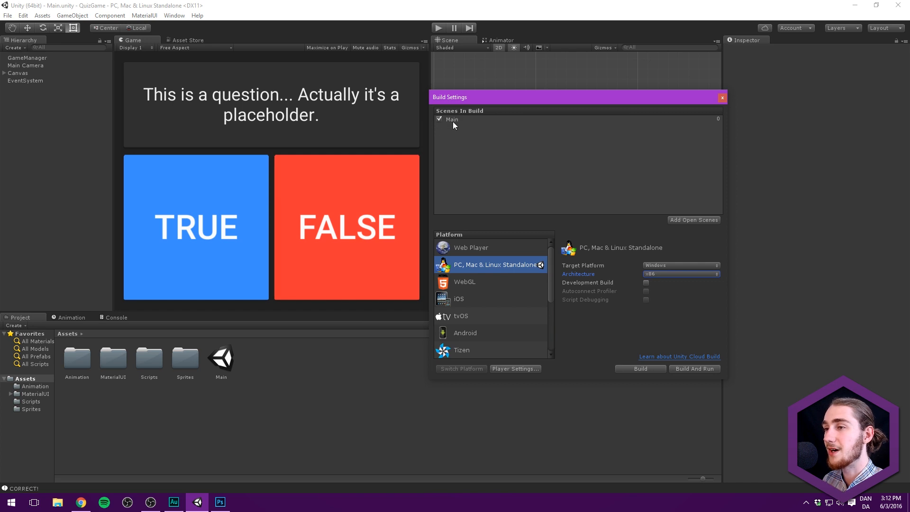
mouse_move(459, 125)
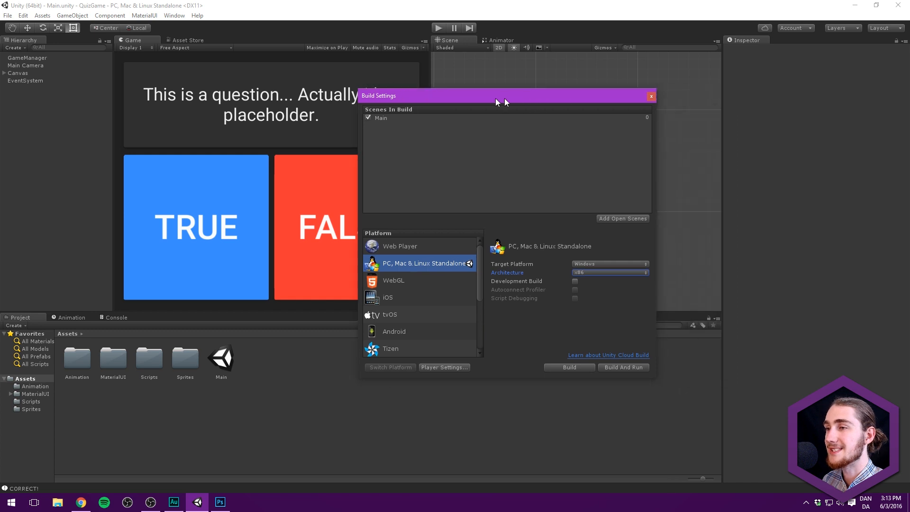
Build the game as Quiz Game Example (x86) into a new Builds\Windows folder in the project.
left_click(568, 367)
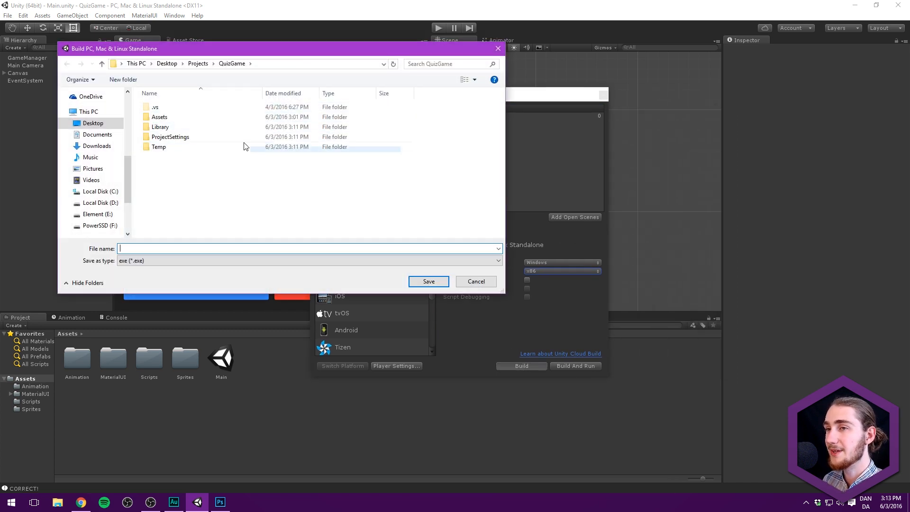
right_click(243, 185)
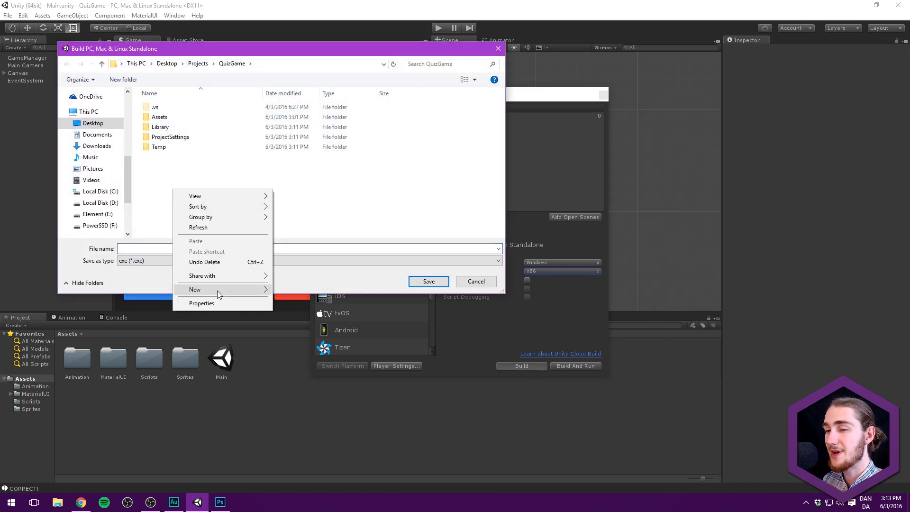
left_click(196, 289)
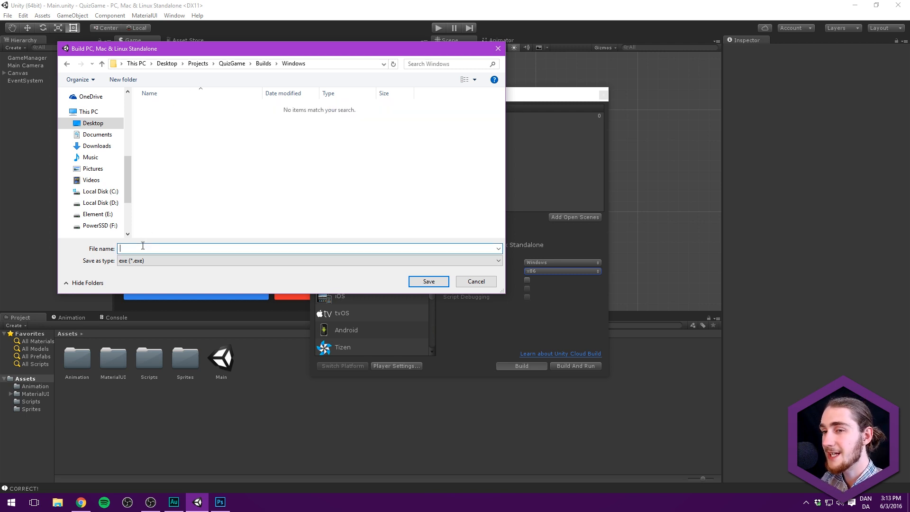
type("Quiz Game Example (x86")
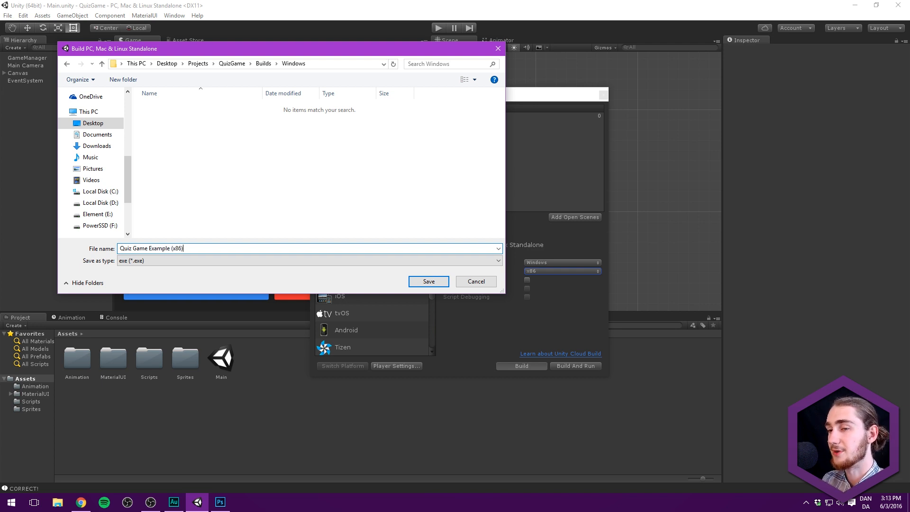
left_click(428, 281)
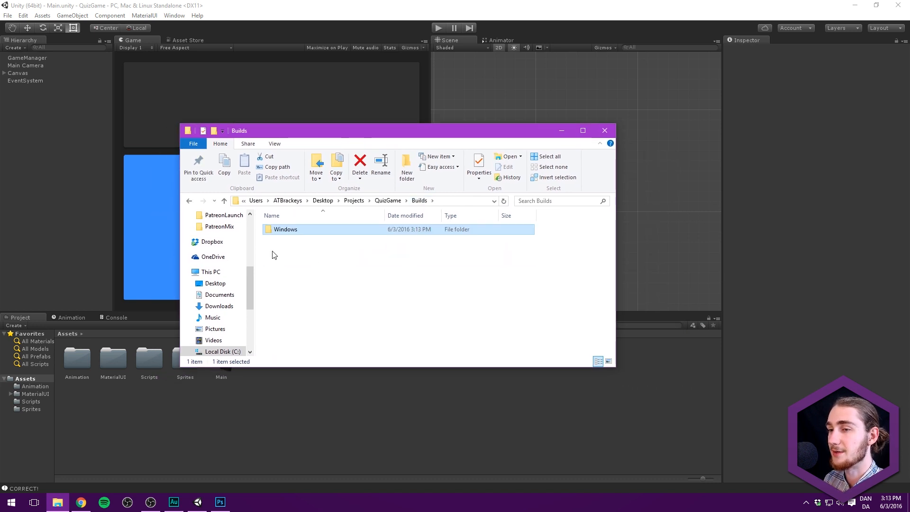
double_click(285, 229)
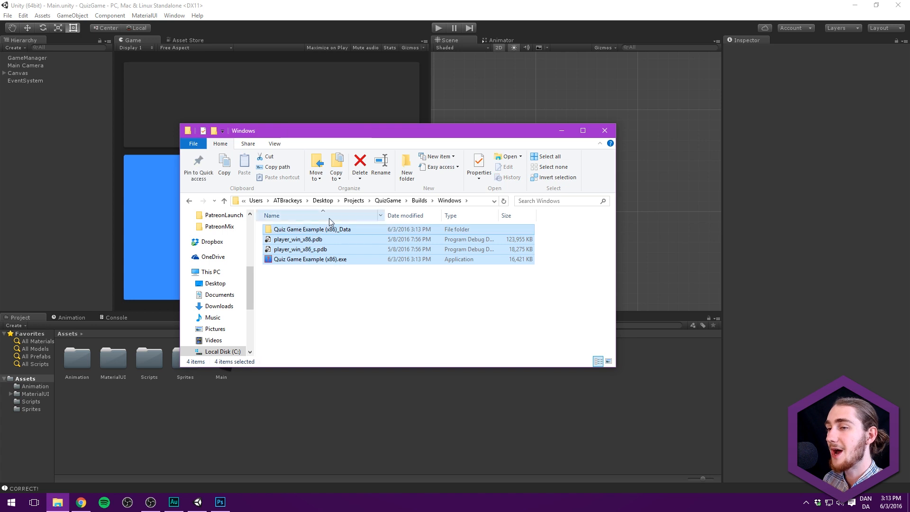
mouse_move(312, 228)
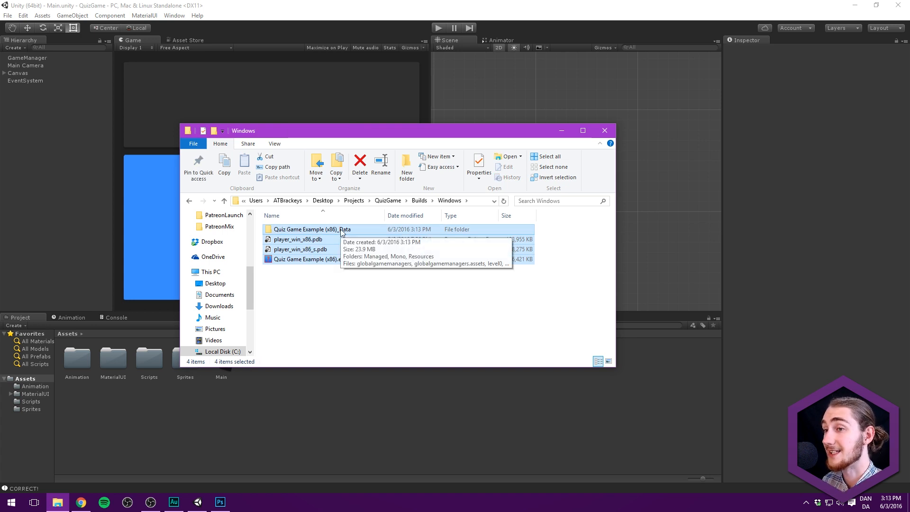
left_click(310, 259)
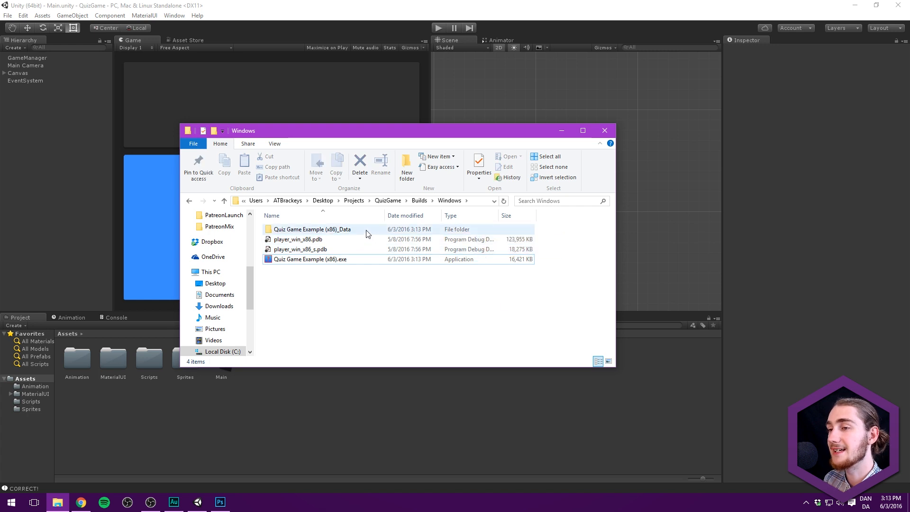
double_click(312, 228)
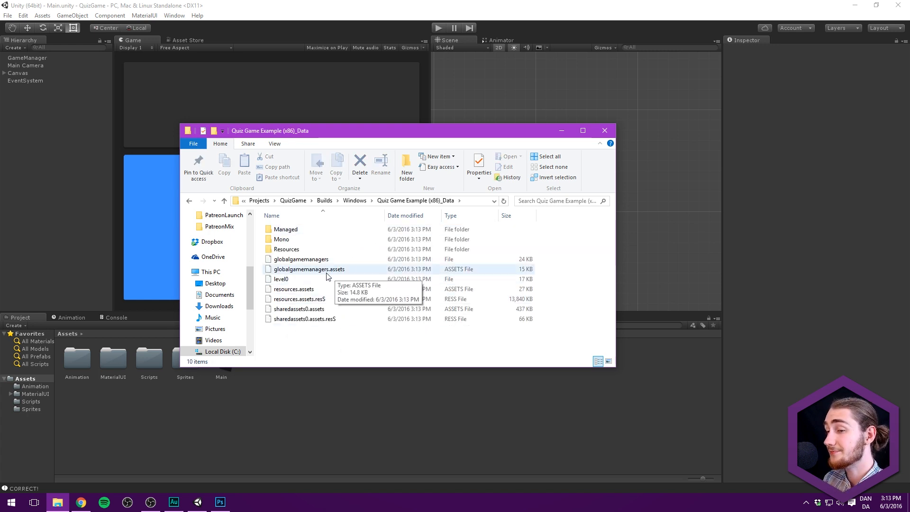
left_click(223, 200)
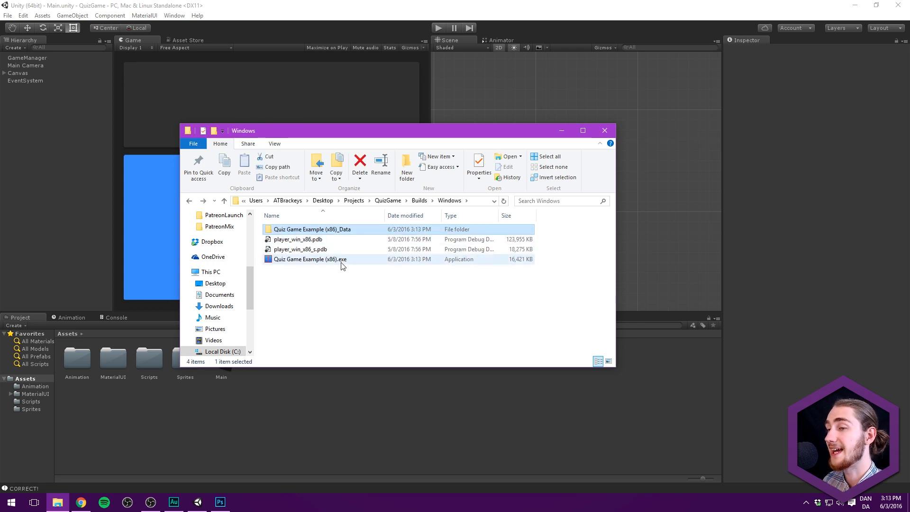
mouse_move(341, 261)
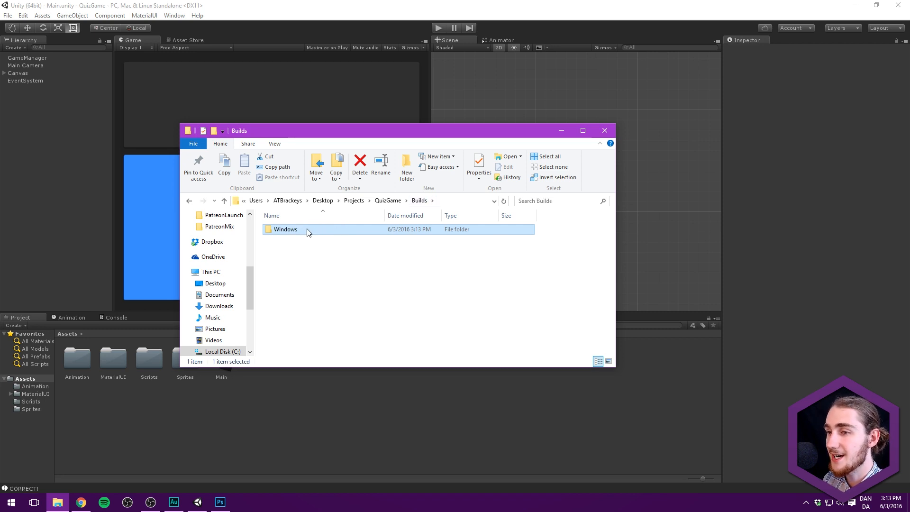
right_click(285, 229)
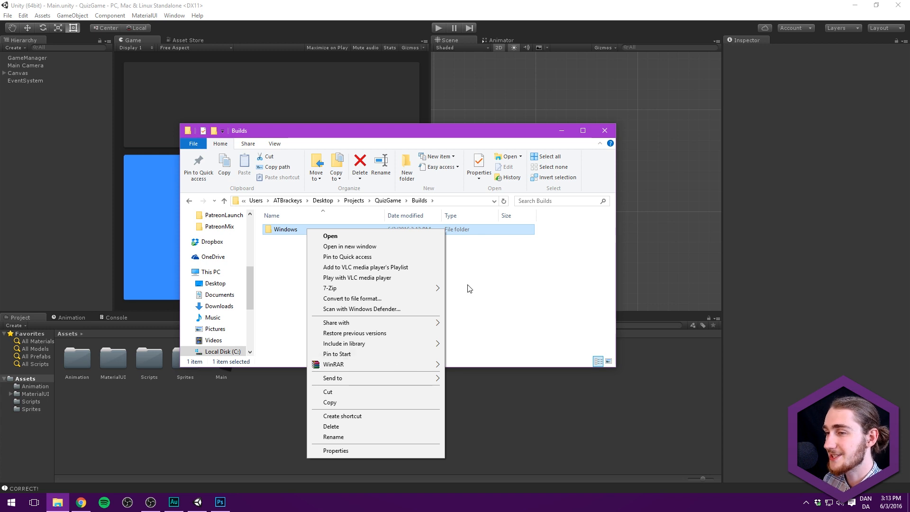
left_click(467, 287)
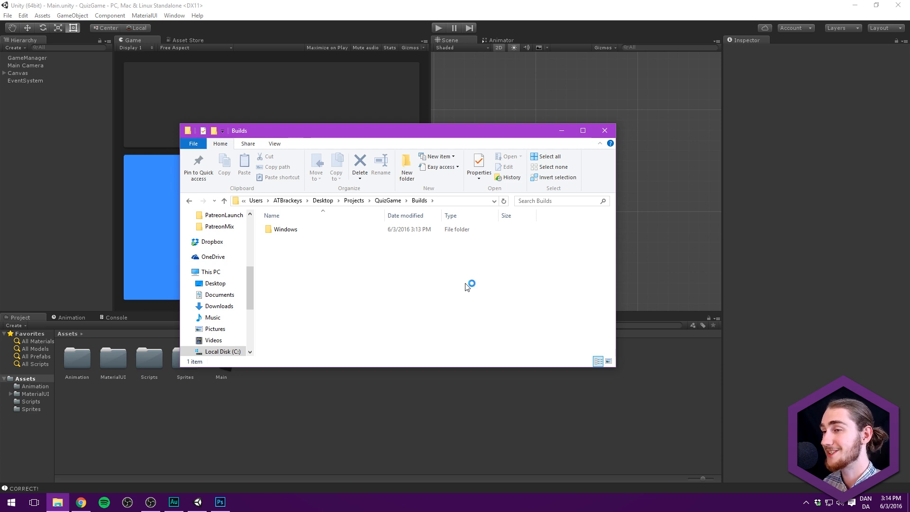
mouse_move(426, 249)
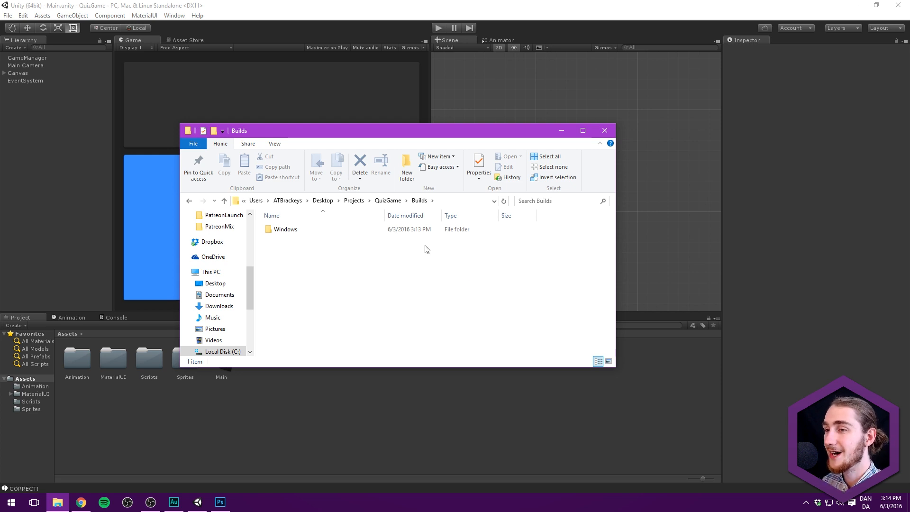
Run Quiz Game Example (x86).exe from the Windows build folder in its own window.
double_click(285, 228)
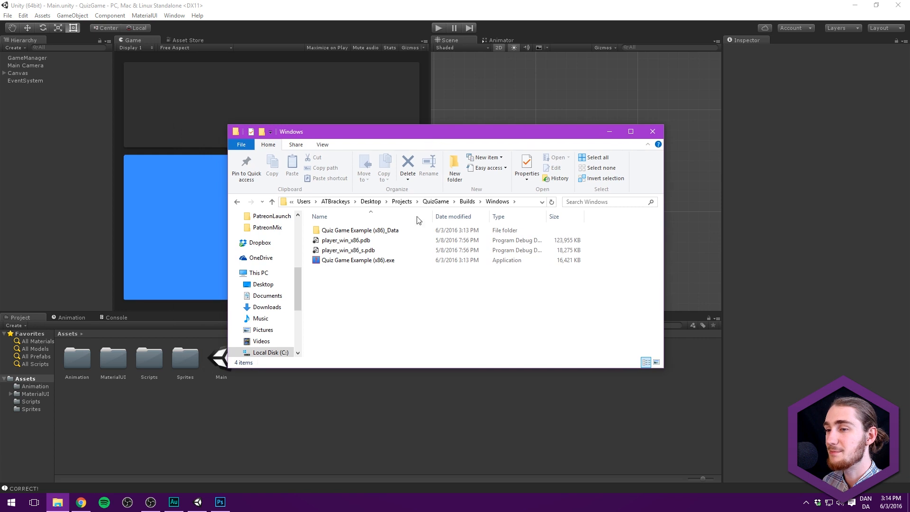
double_click(358, 260)
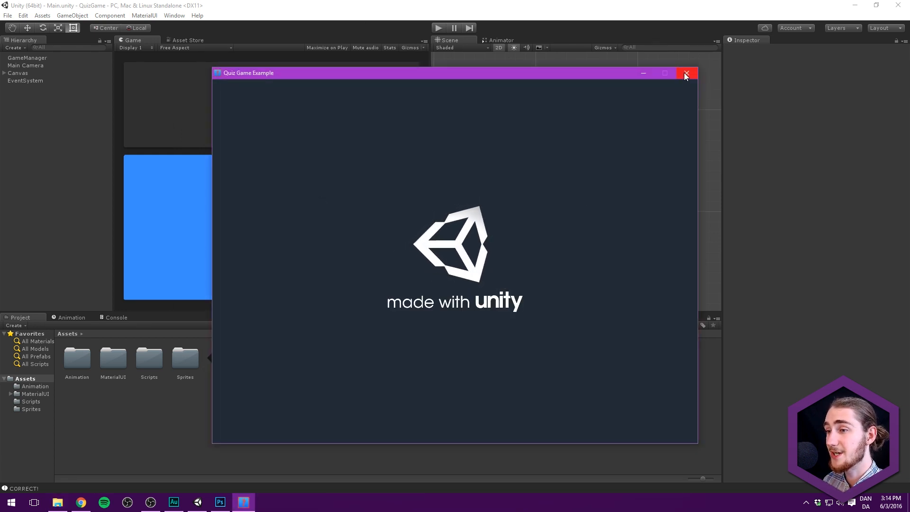
left_click(685, 73)
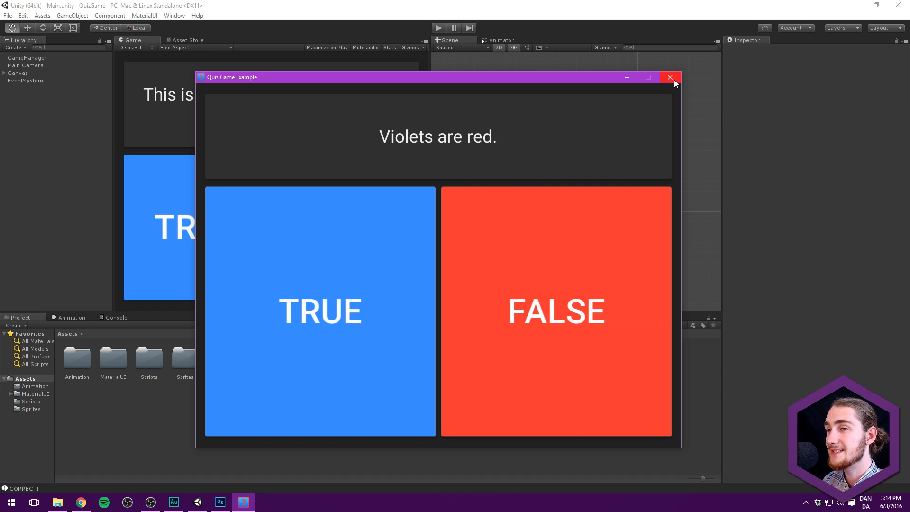
Close the running quiz window, glance at Player settings and put the Build Settings away.
left_click(23, 15)
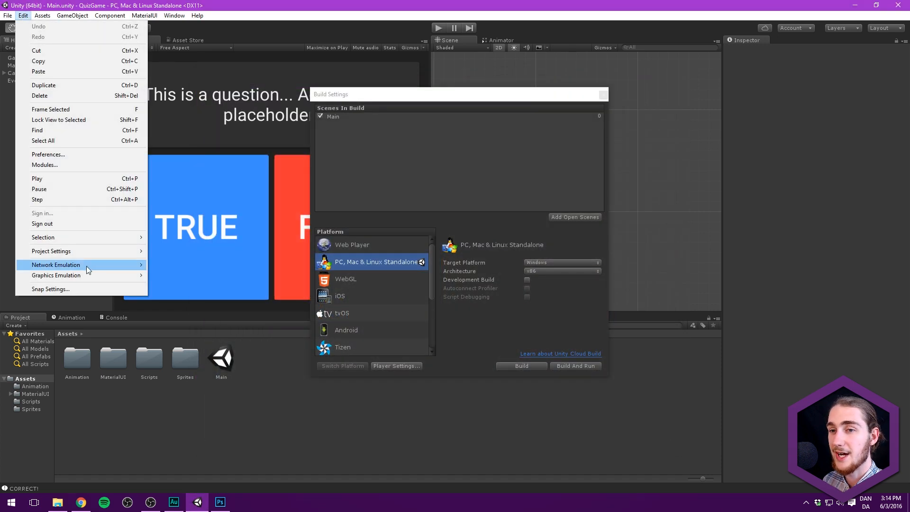
left_click(396, 366)
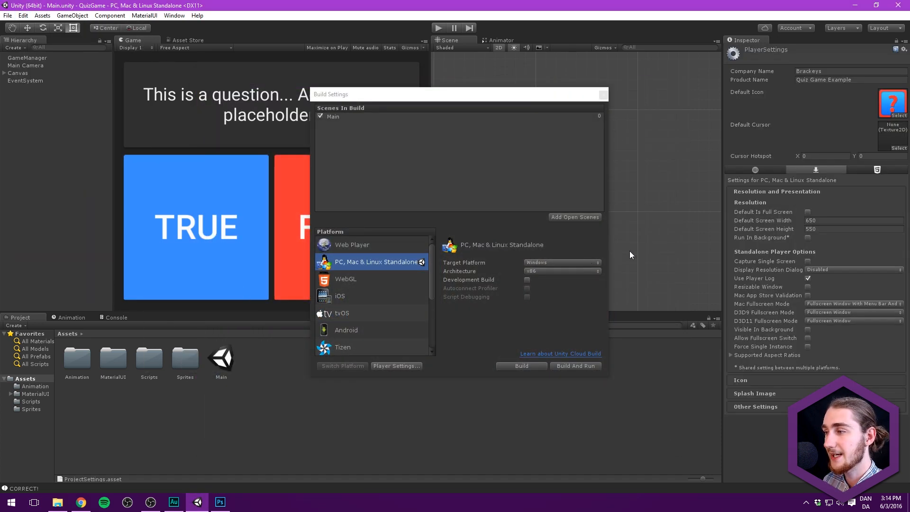
left_click(850, 221)
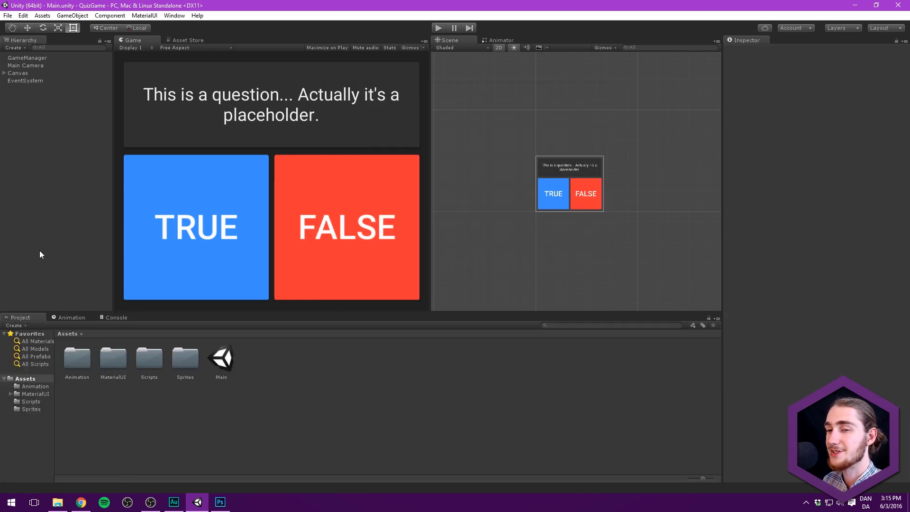
mouse_move(205, 495)
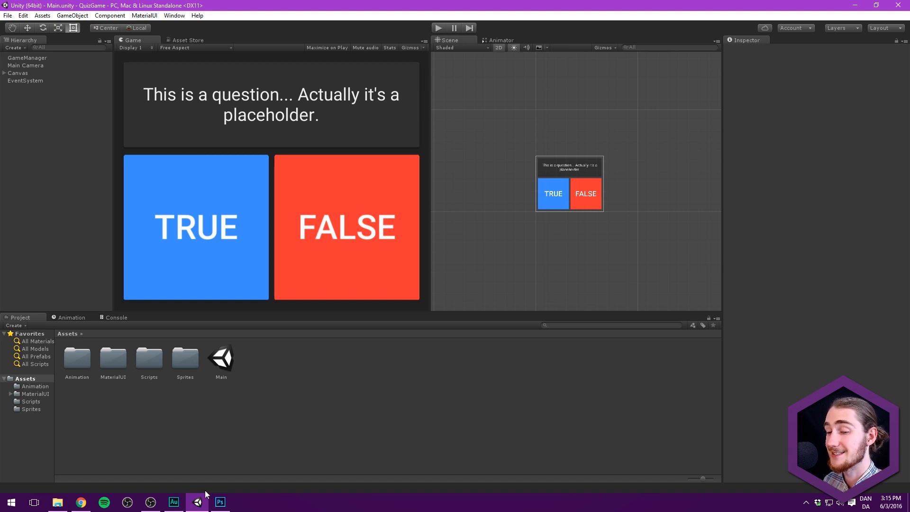
mouse_move(203, 436)
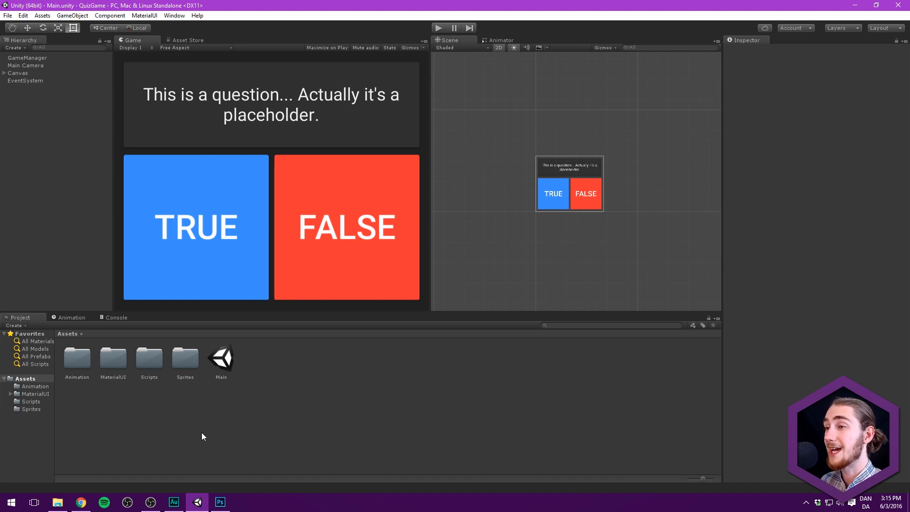